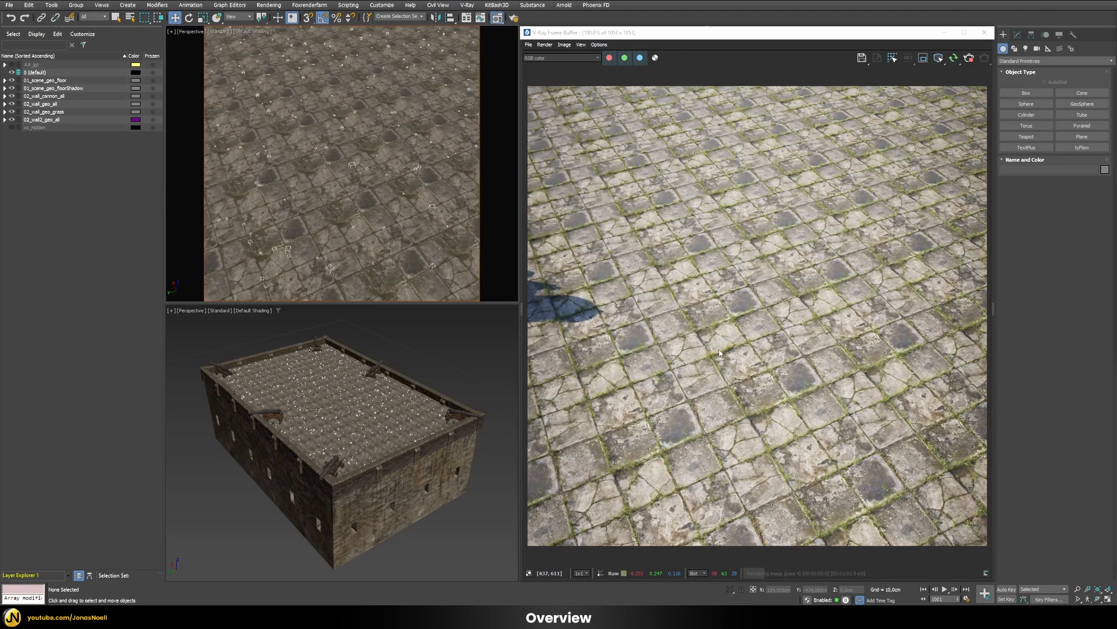
mouse_move(696, 413)
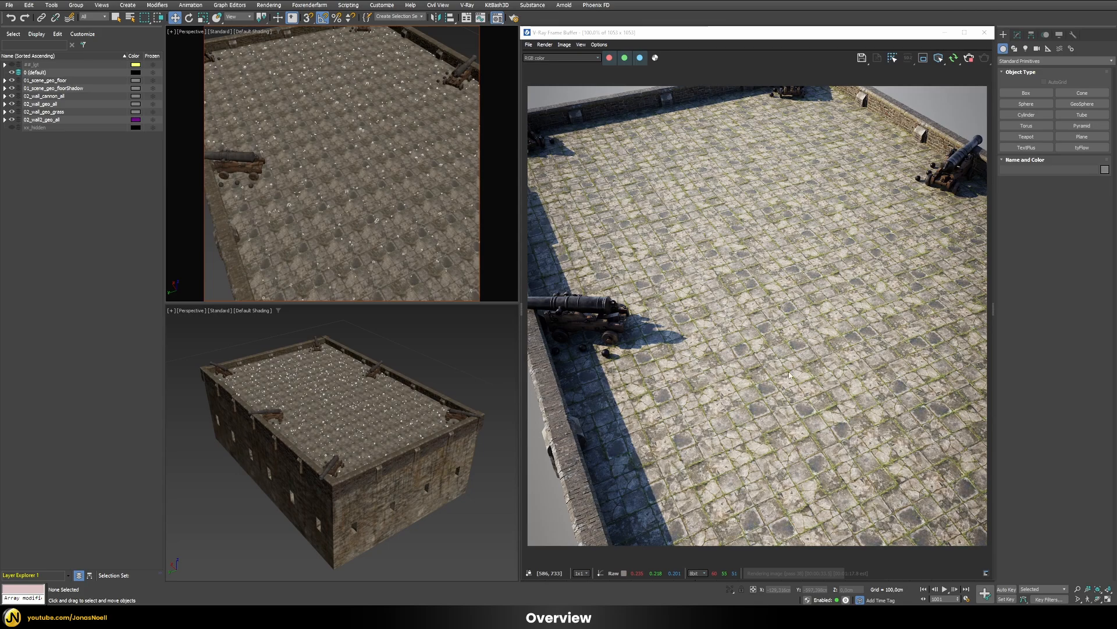
mouse_move(781, 430)
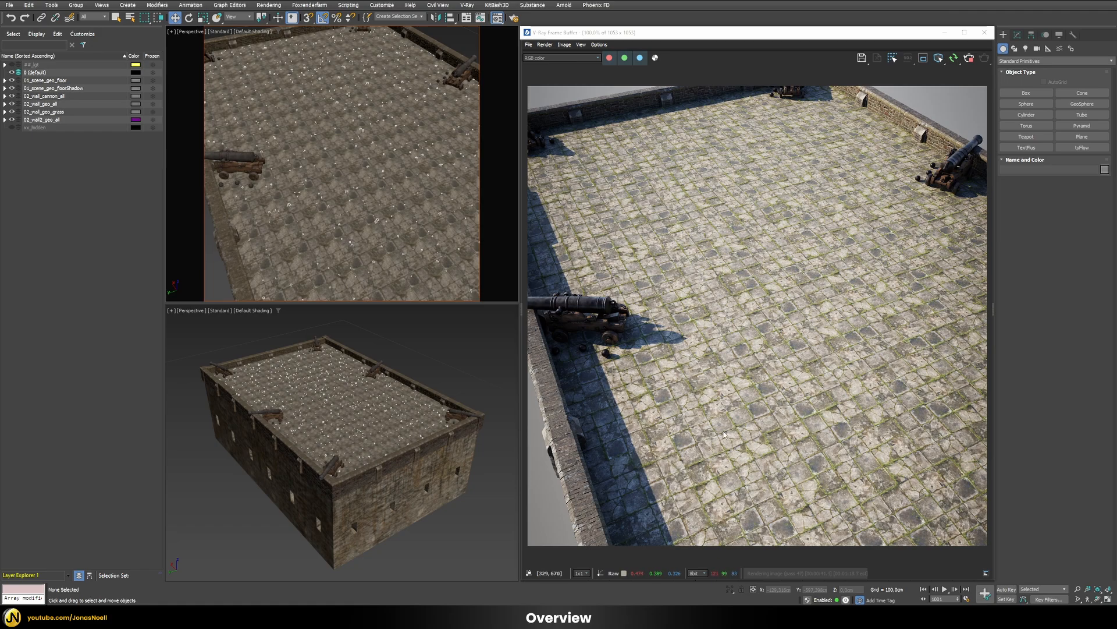
mouse_move(860, 181)
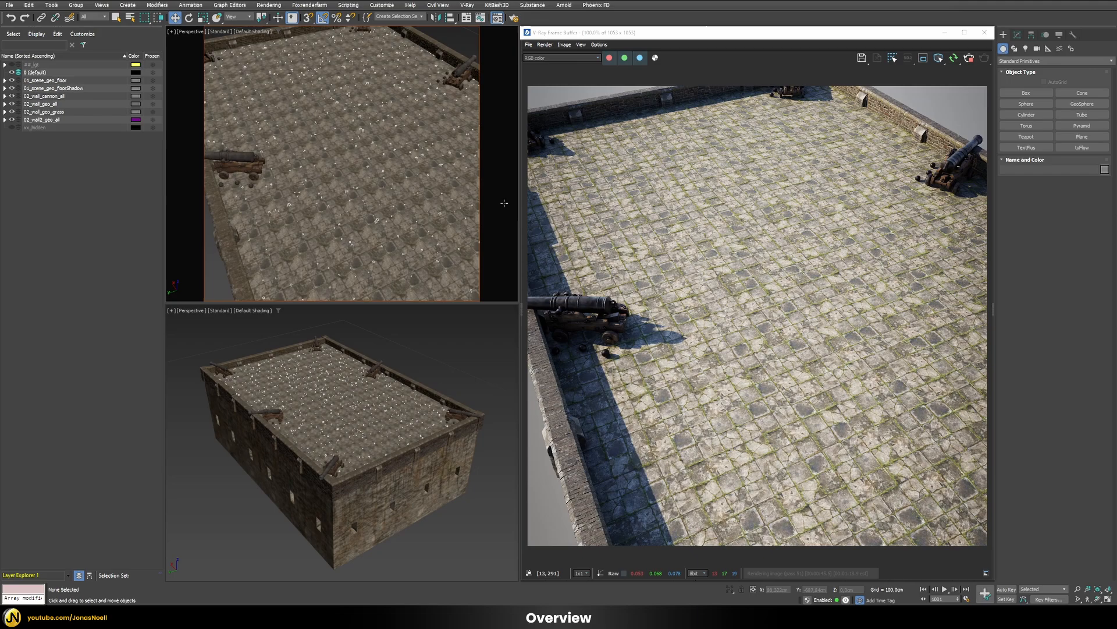
mouse_move(805, 263)
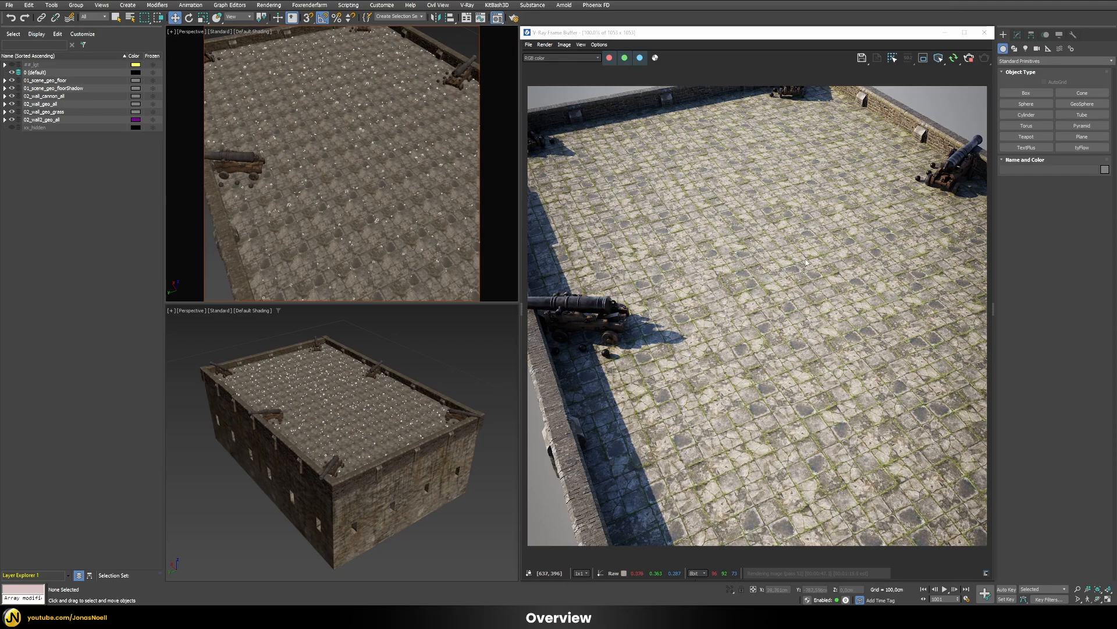
mouse_move(887, 369)
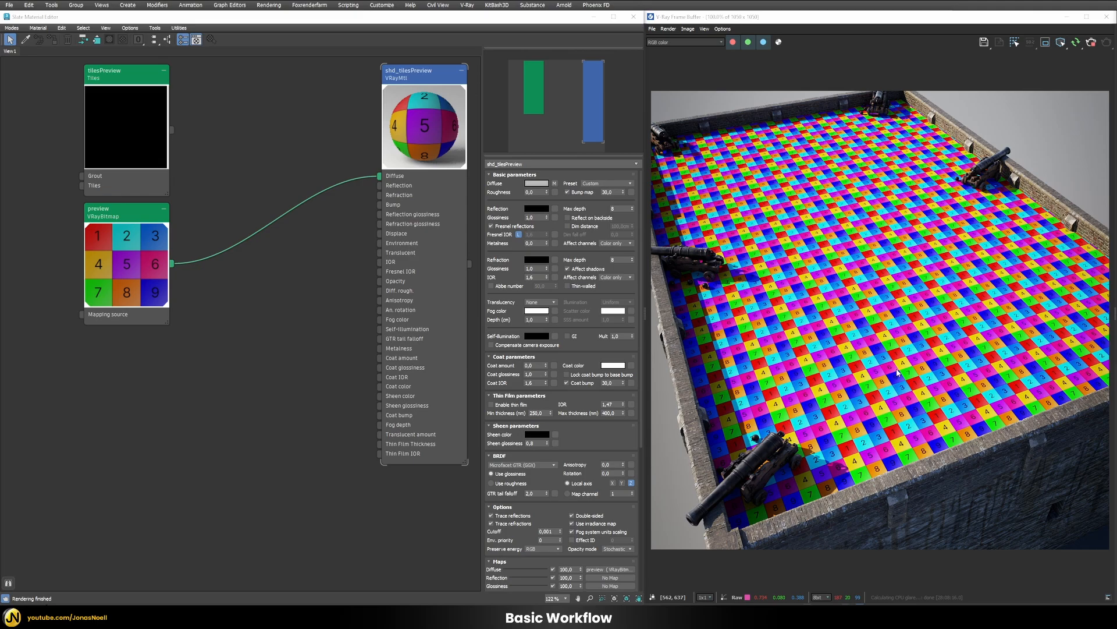
mouse_move(164, 270)
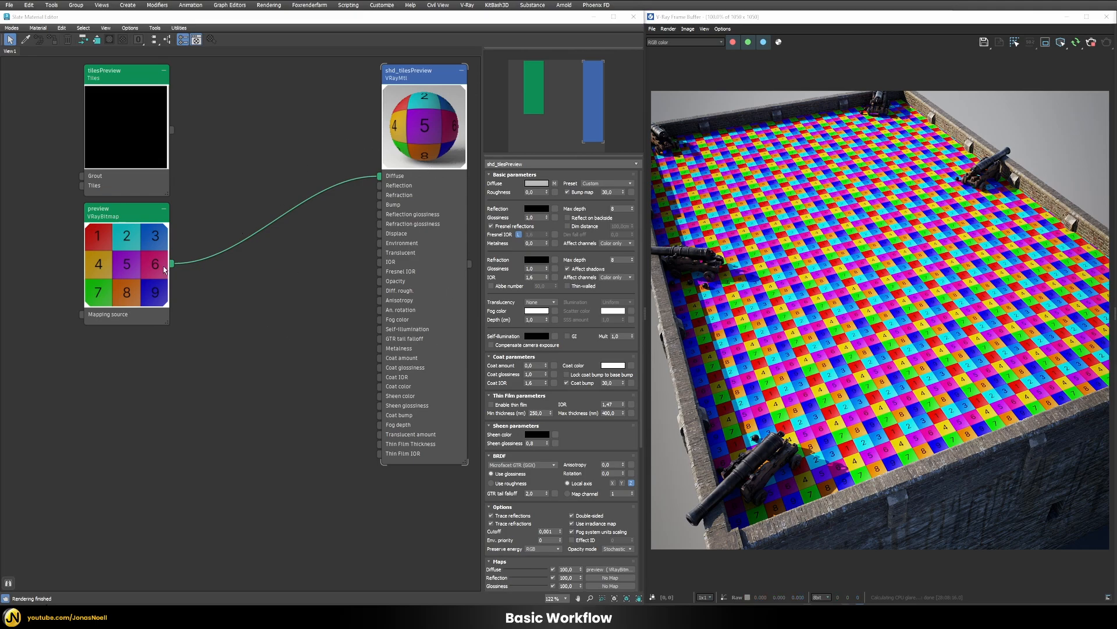
mouse_move(186, 263)
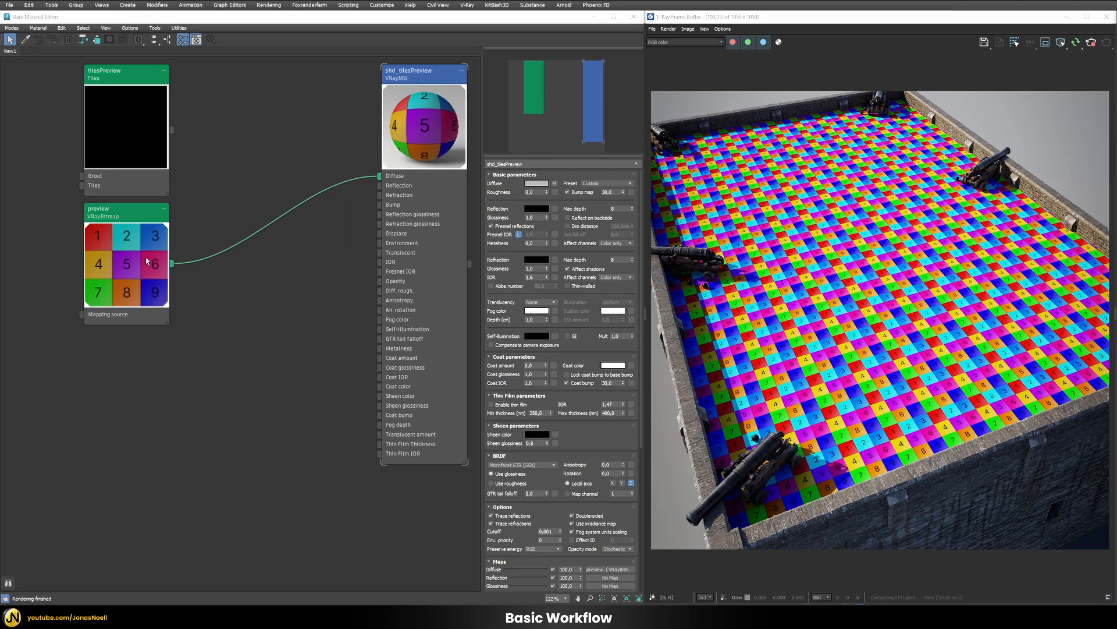
mouse_move(950, 364)
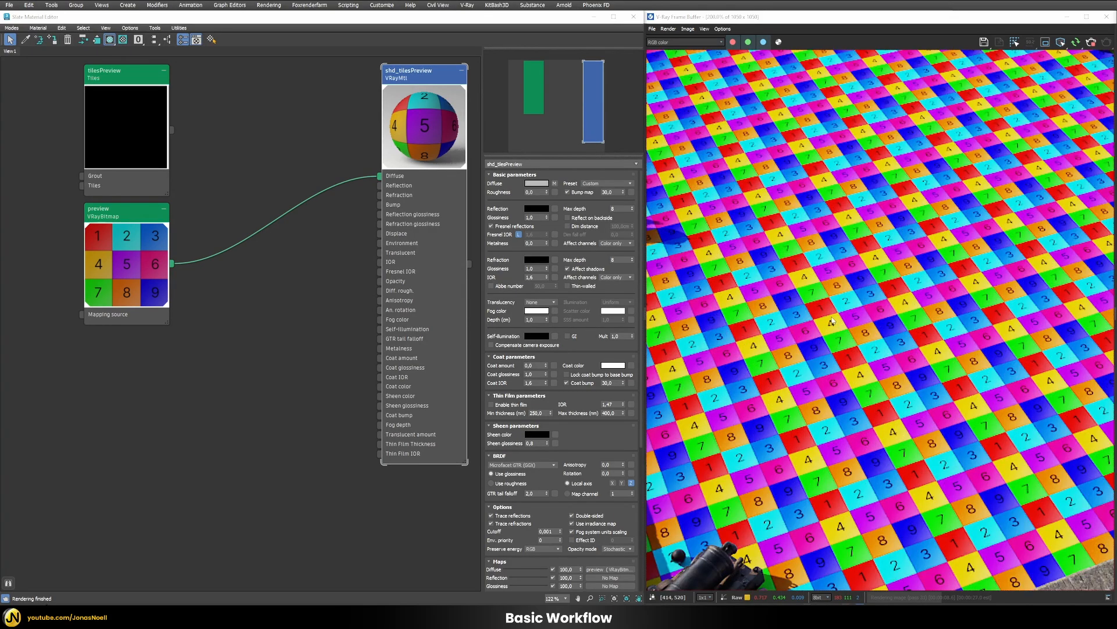
mouse_move(822, 308)
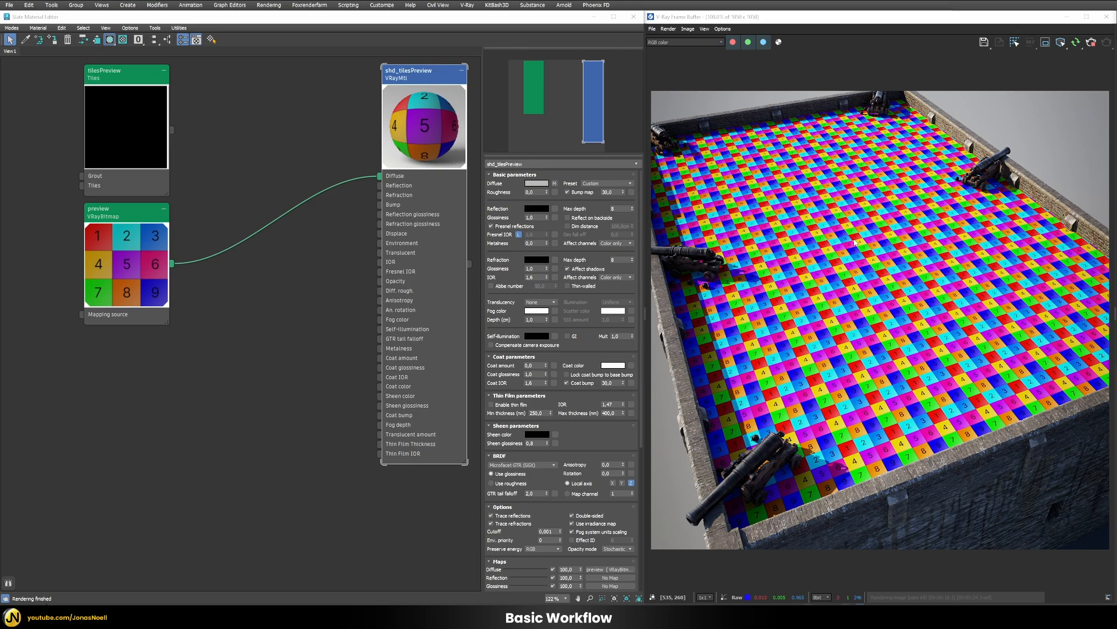
mouse_move(813, 268)
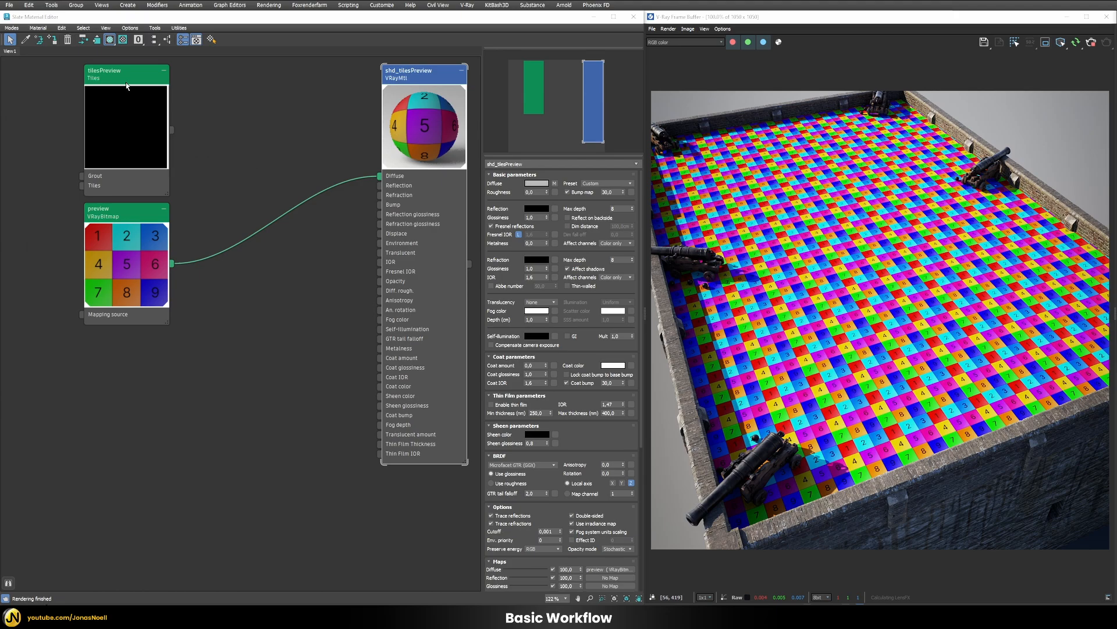
Layer the preview bitmap and tilesPreview map in a Composite map feeding Diffuse.
click(125, 73)
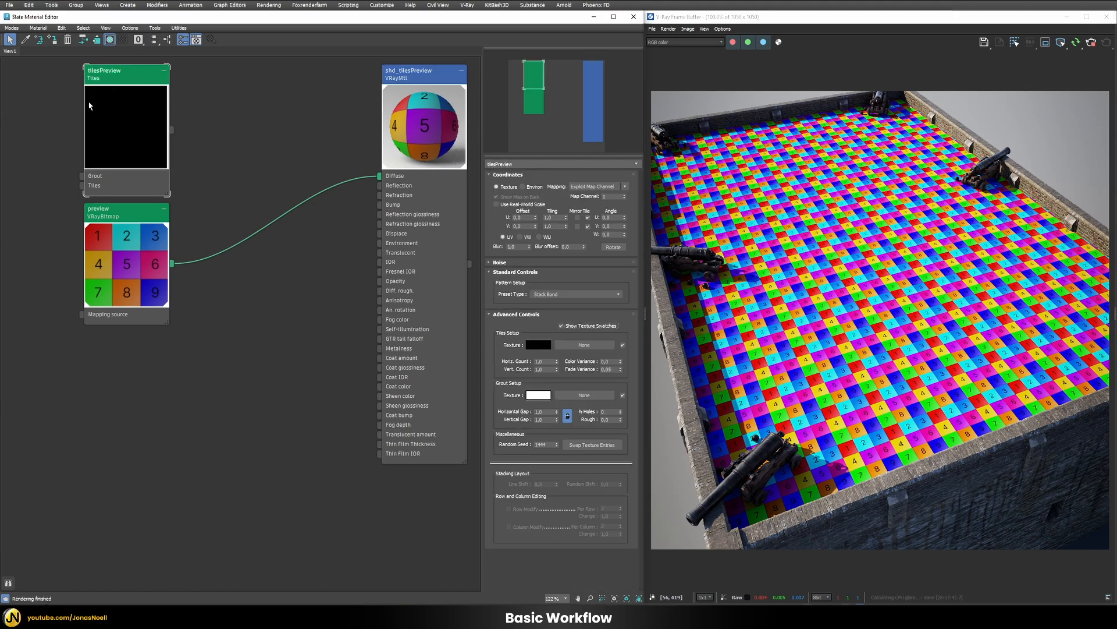
mouse_move(223, 299)
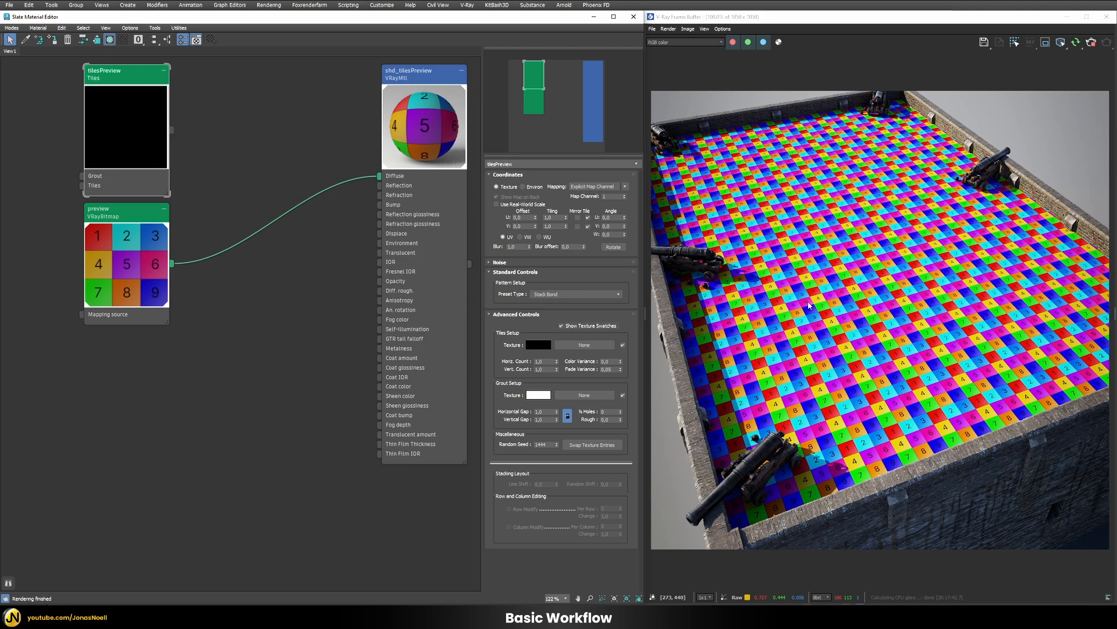
drag(175, 263, 204, 331)
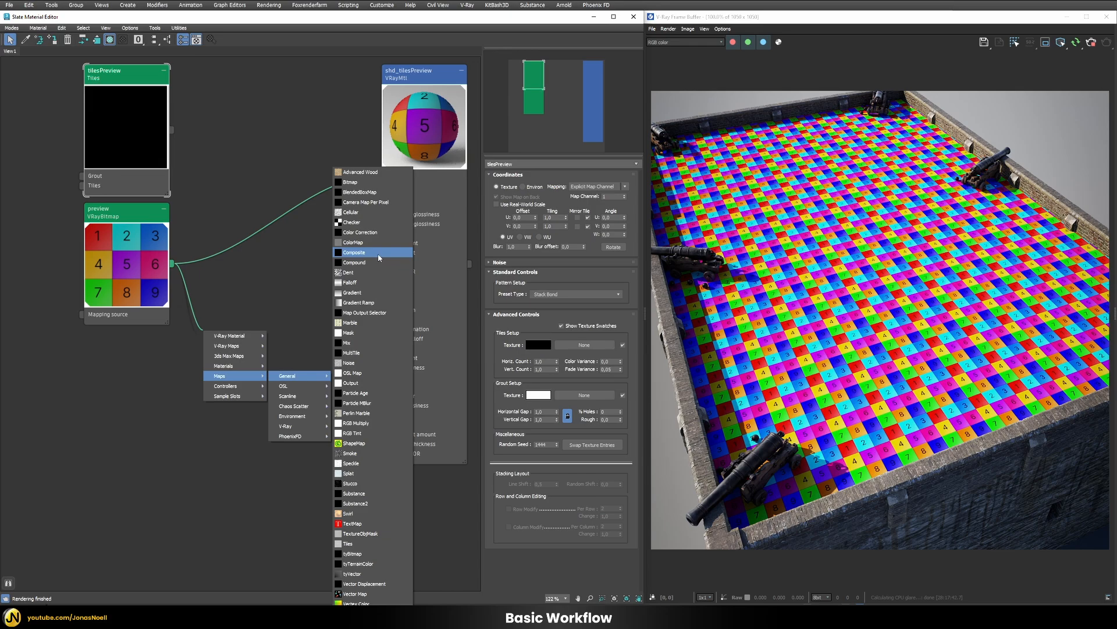
click(355, 252)
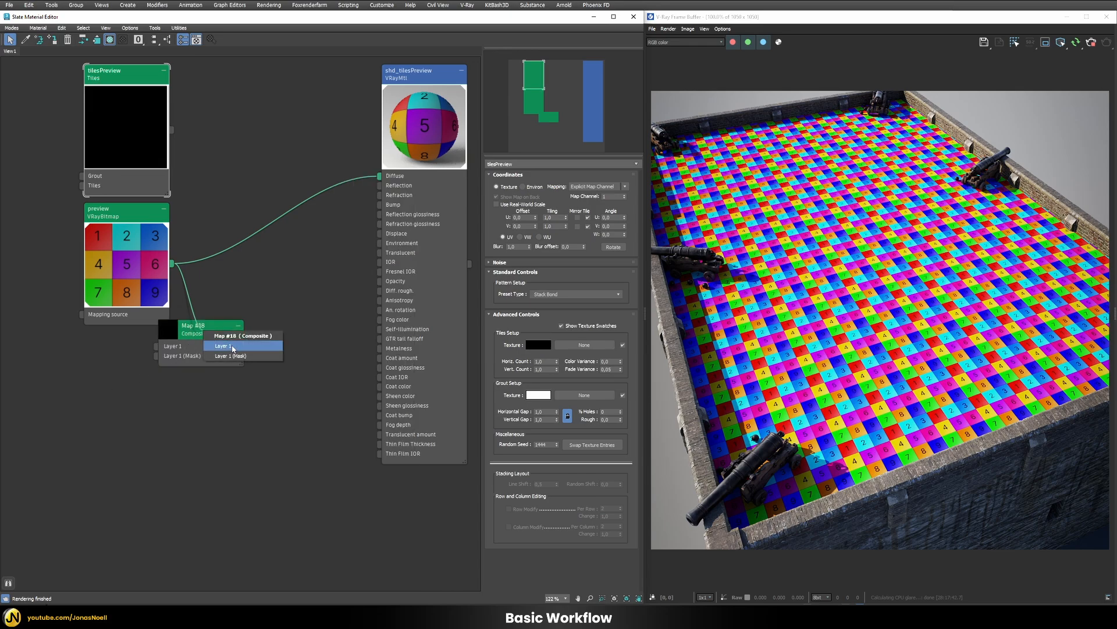
click(221, 345)
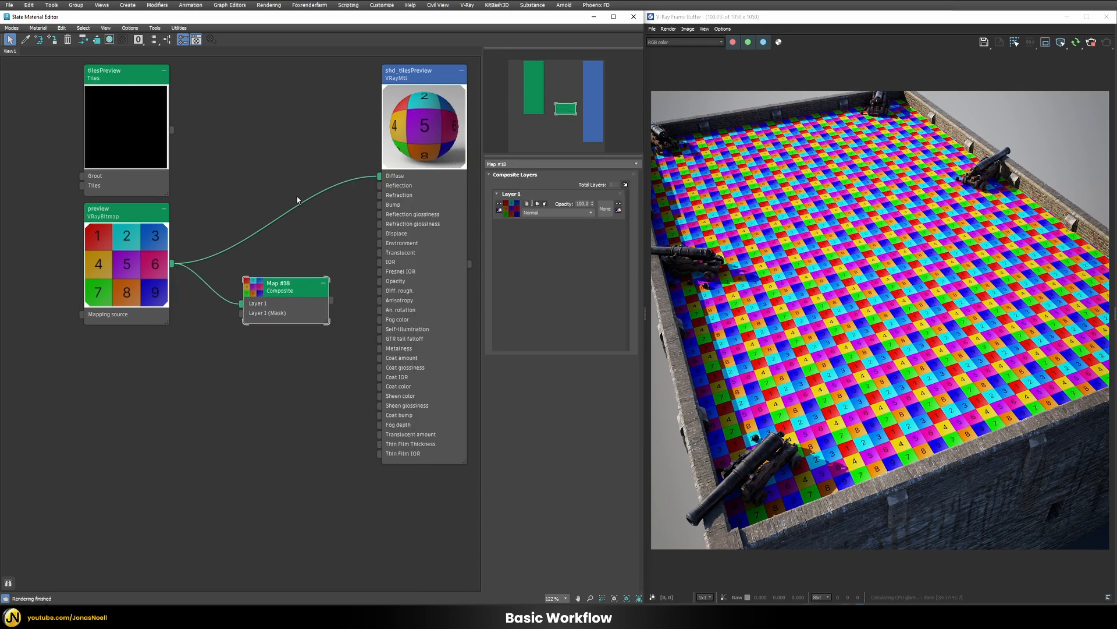
click(625, 184)
text(vrayuvw)
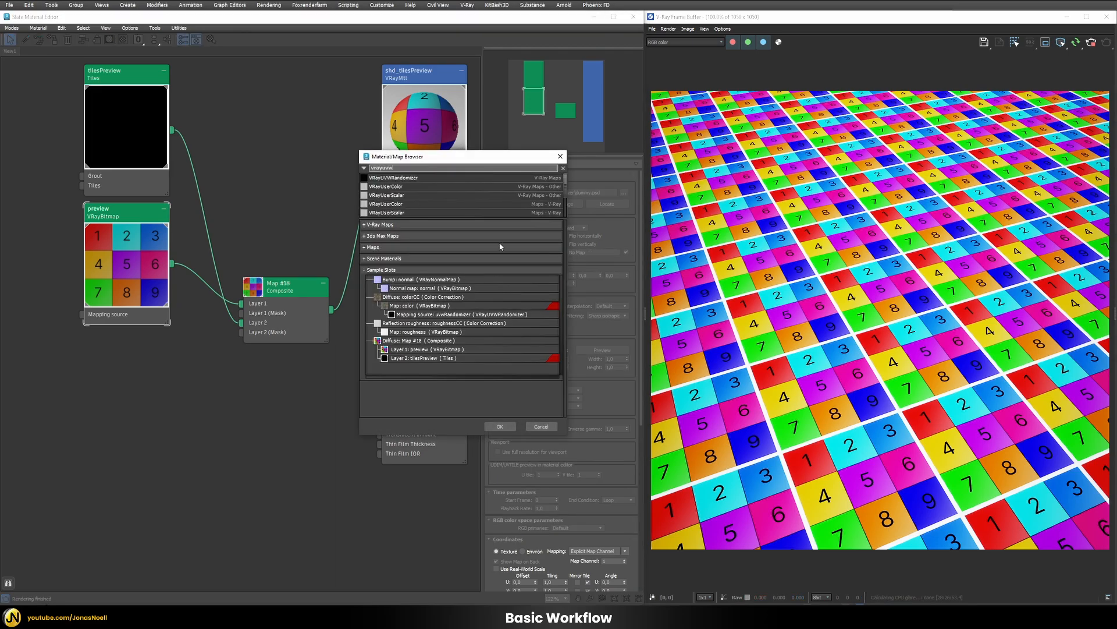
Add a VRayUVWRandomizer to the bitmap's mapping and enable By name.
click(499, 426)
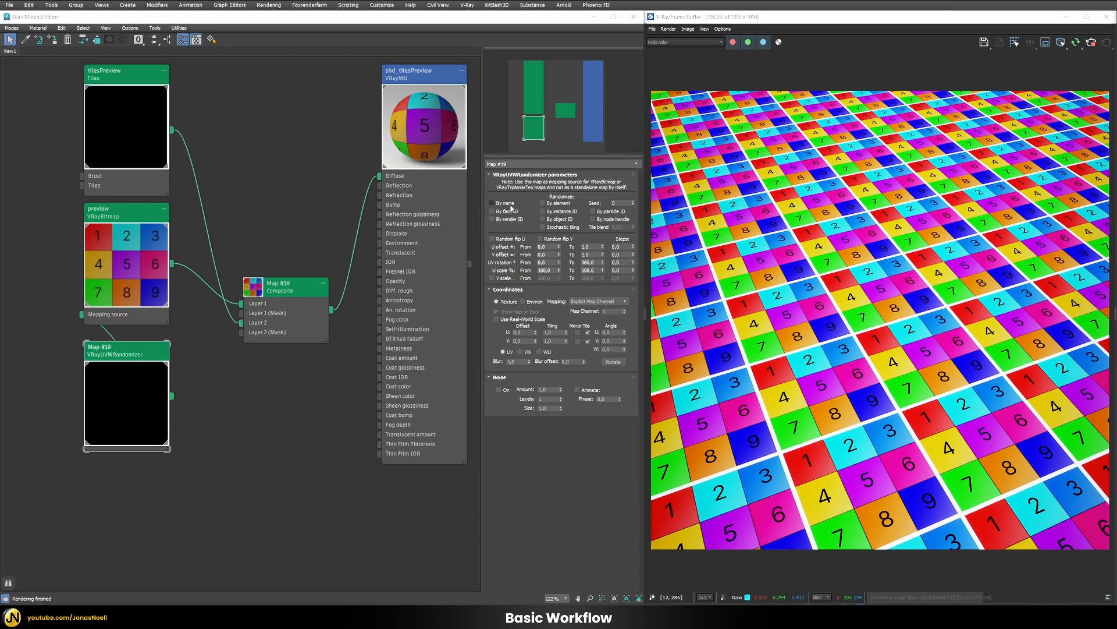
click(490, 203)
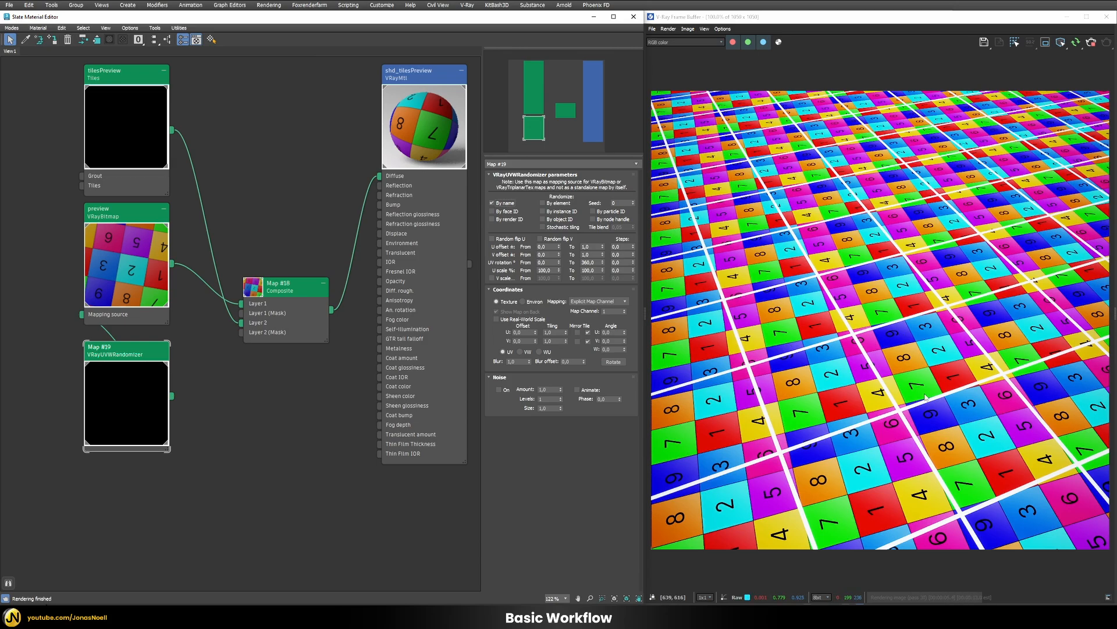
mouse_move(953, 324)
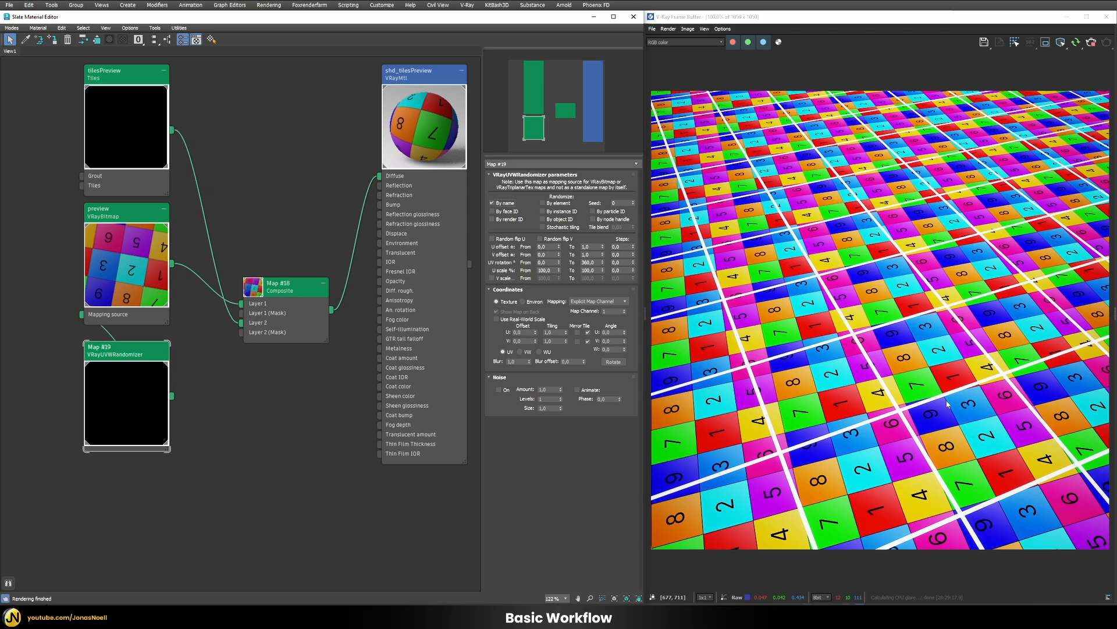
mouse_move(566, 228)
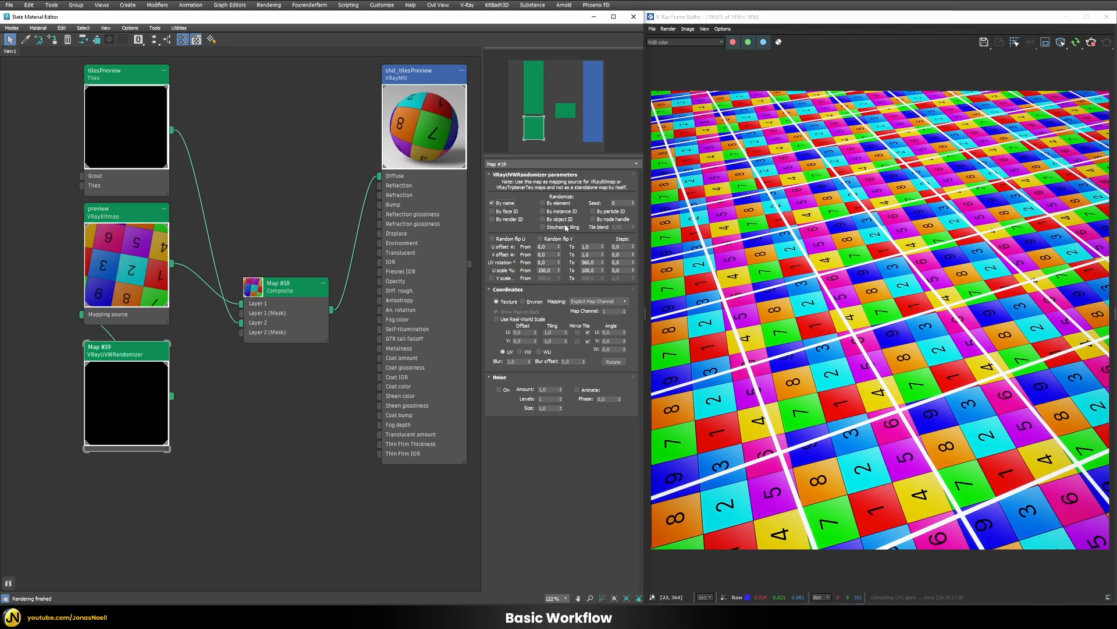
Uncheck By name and check Stochastic tiling on the randomizer.
click(496, 219)
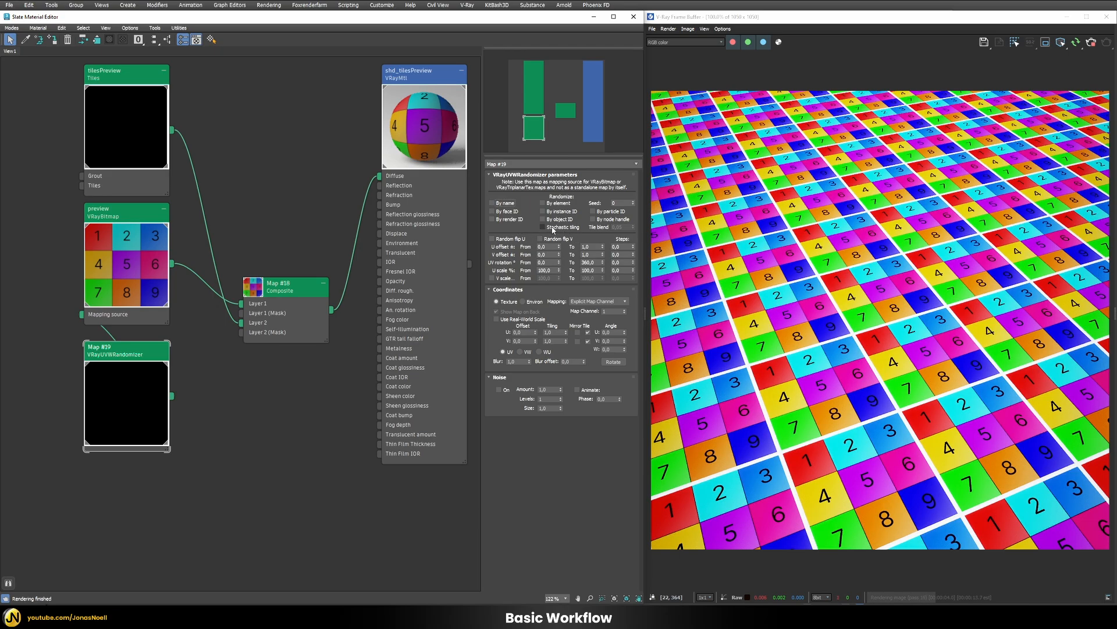
click(543, 226)
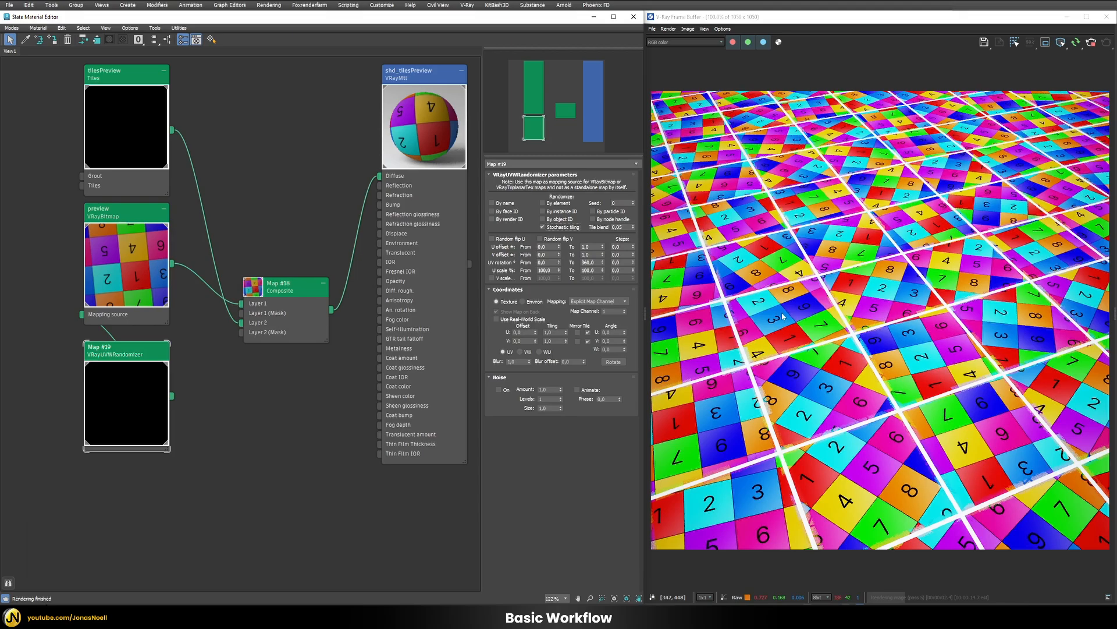
mouse_move(863, 232)
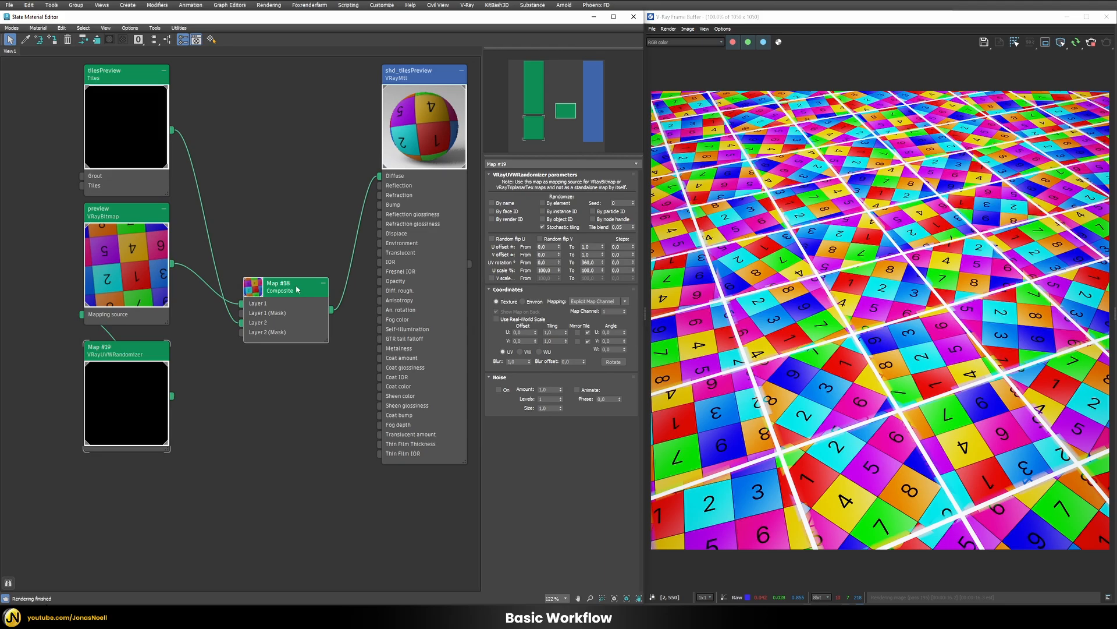
Review the Composite layer settings, then return to the randomizer for Tile blend 0.2.
click(285, 286)
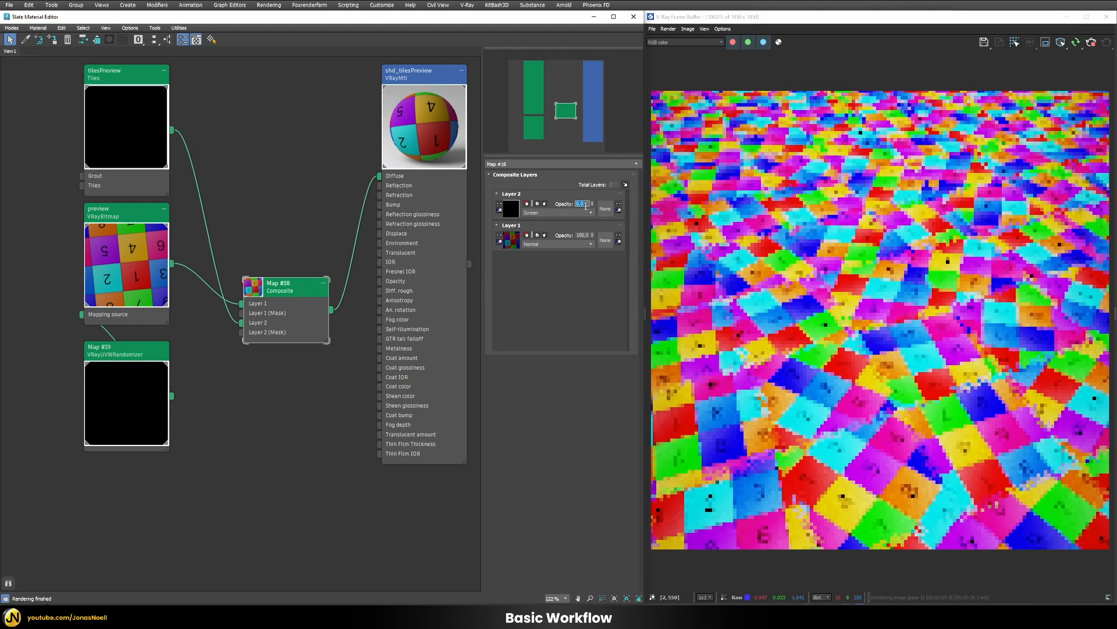
click(126, 350)
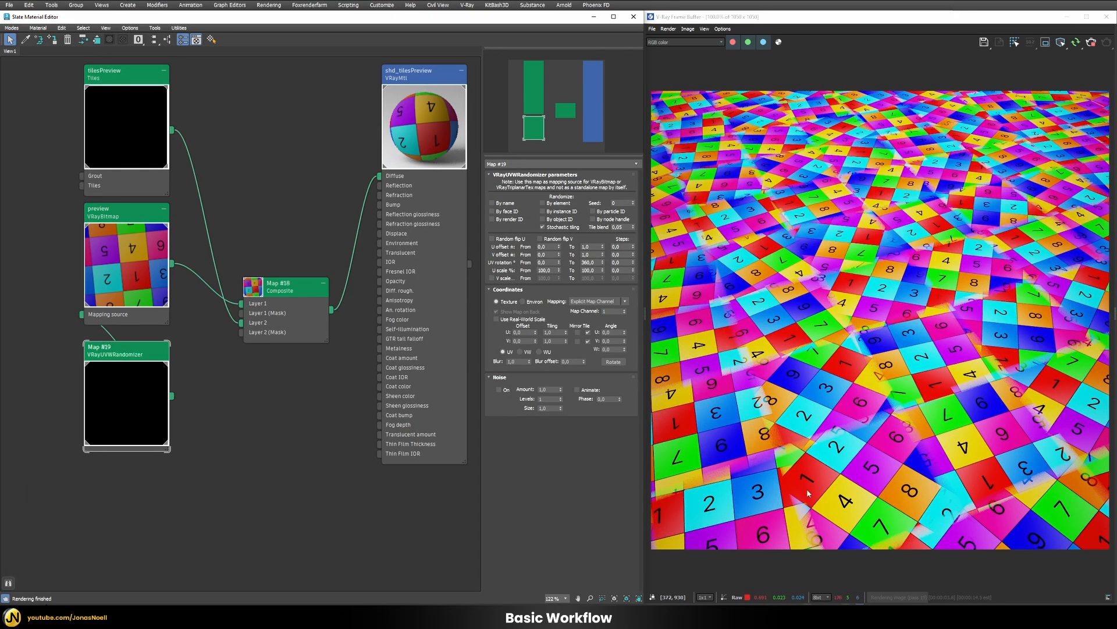
mouse_move(749, 361)
text(0,2)
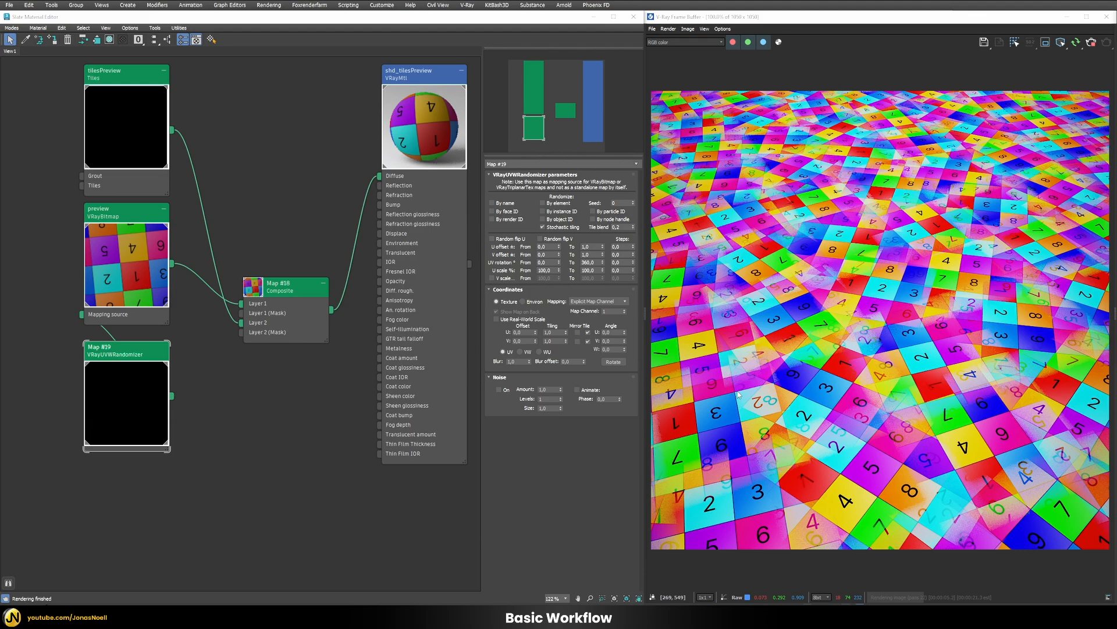
mouse_move(805, 190)
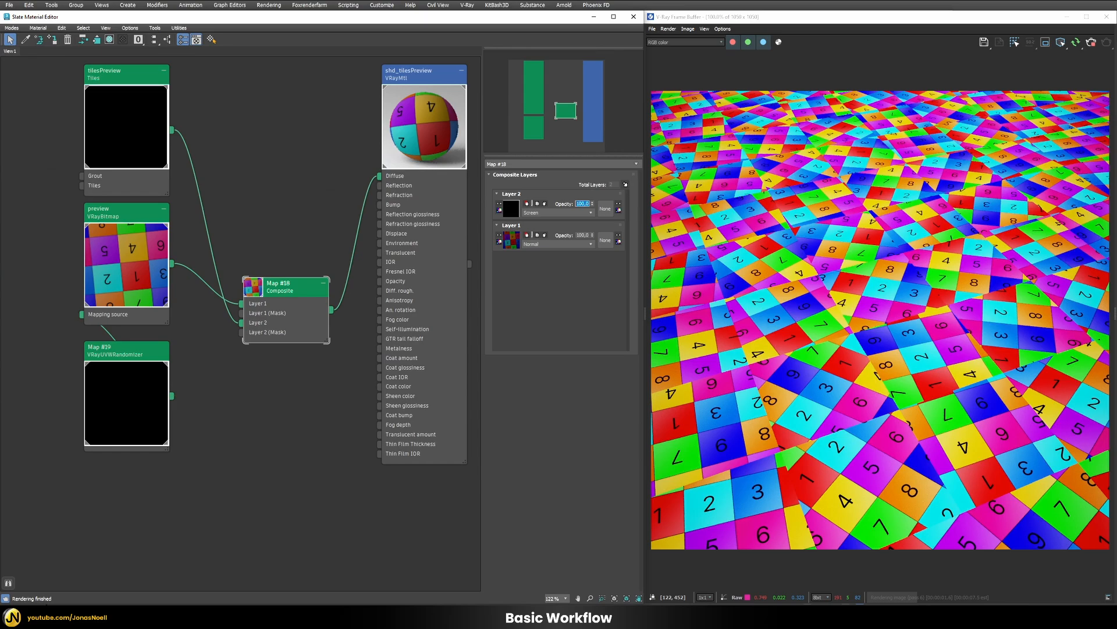
Select the Map #19 VRayUVWRandomizer node to show its parameters.
click(126, 349)
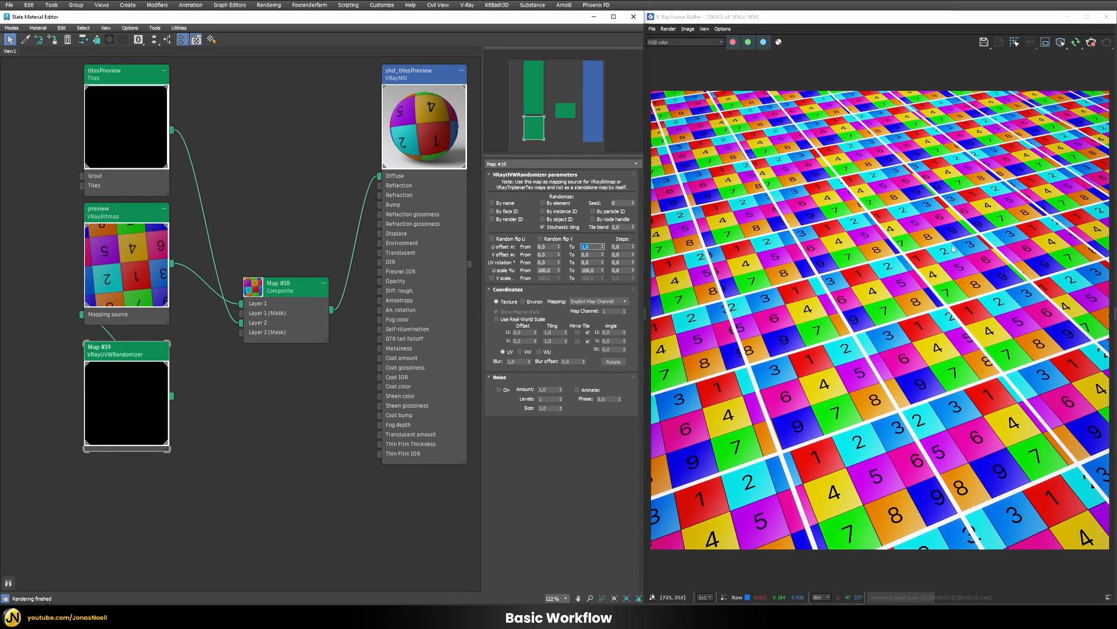
mouse_move(1024, 326)
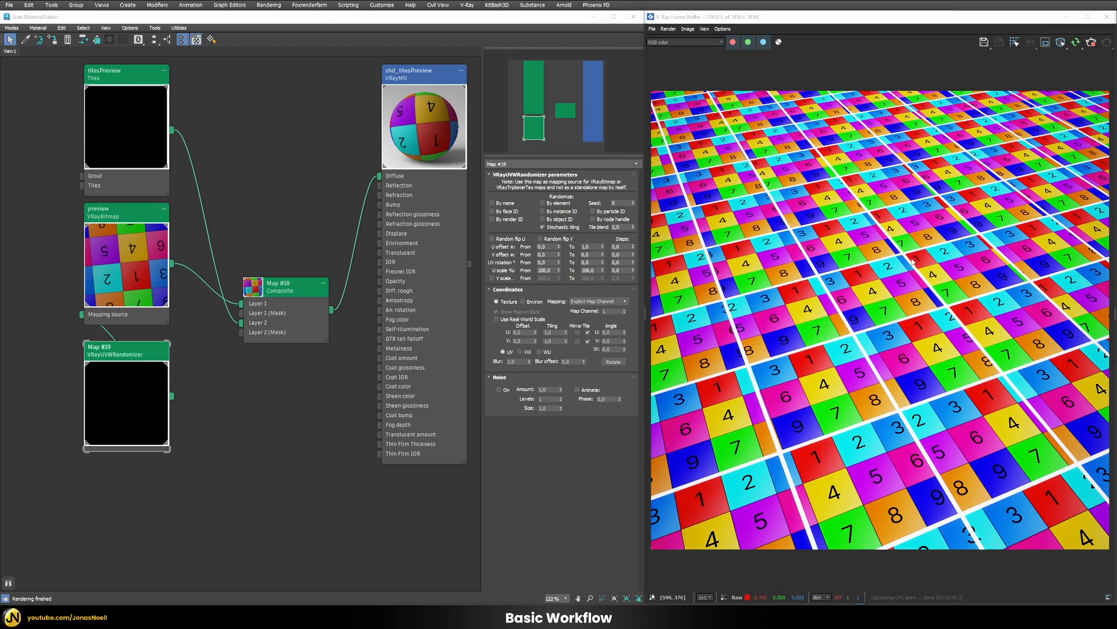
mouse_move(1003, 276)
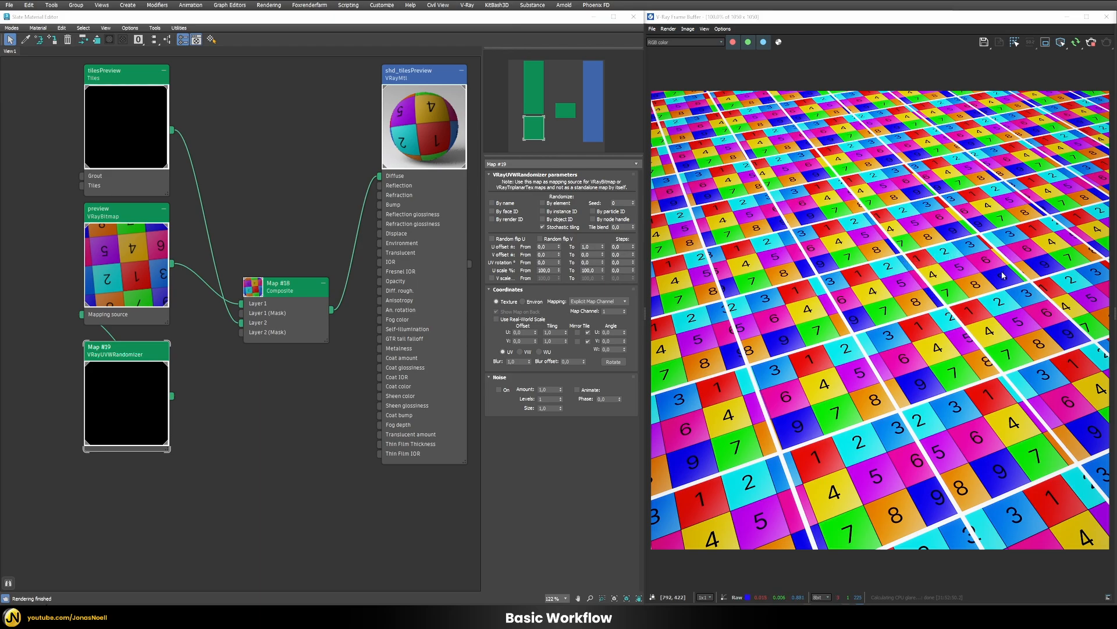
mouse_move(834, 295)
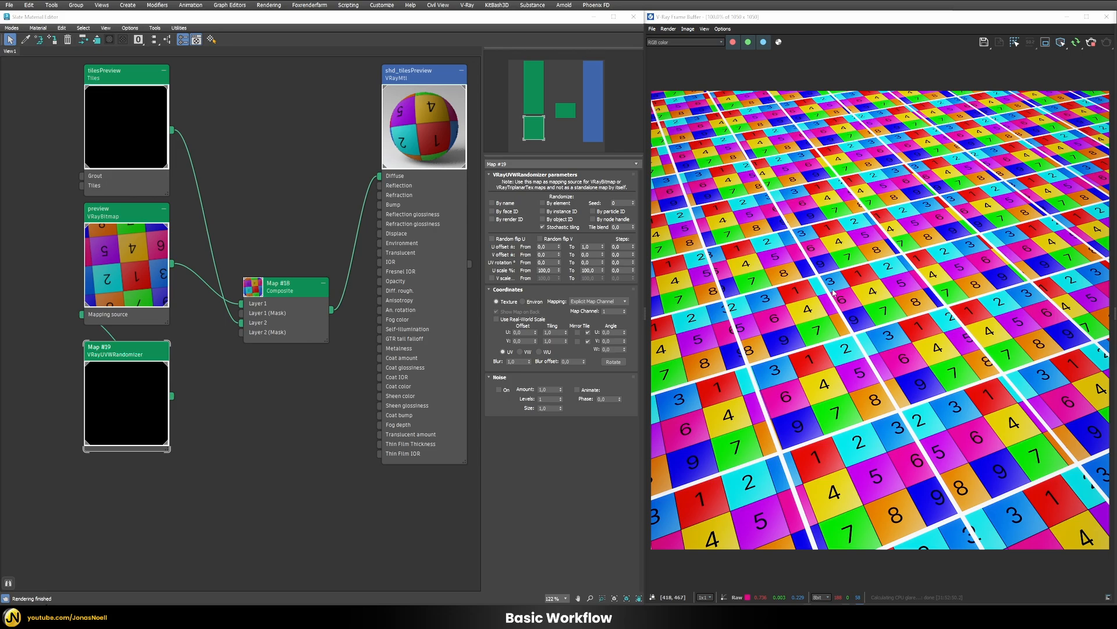
mouse_move(887, 270)
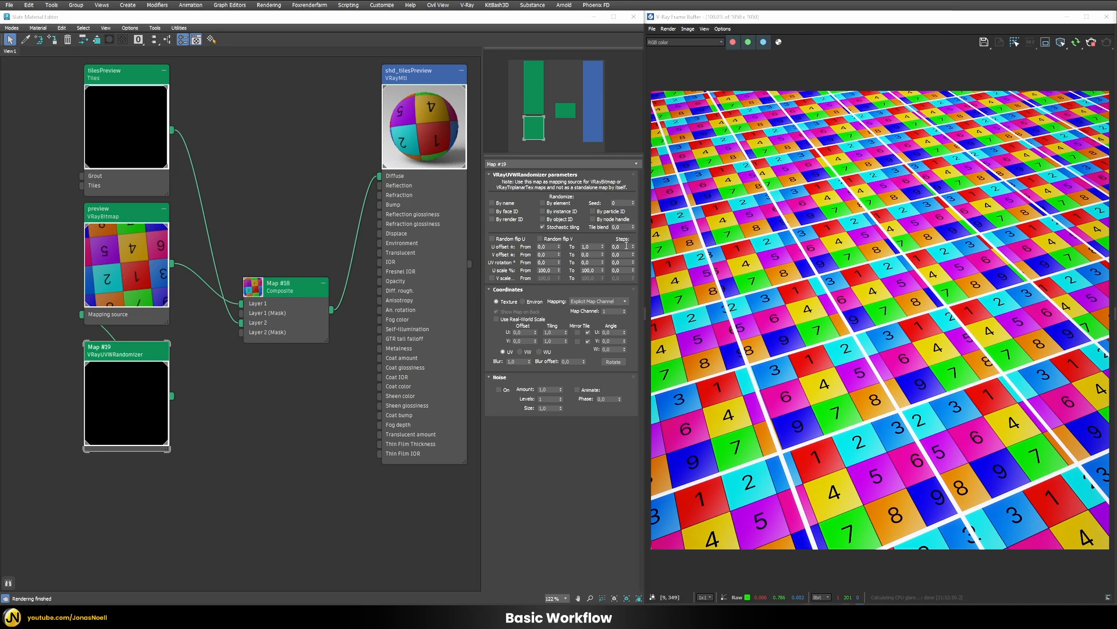
Set the randomizer's U and V offset To 1.0 with Steps 1.0.
click(614, 246)
text(1)
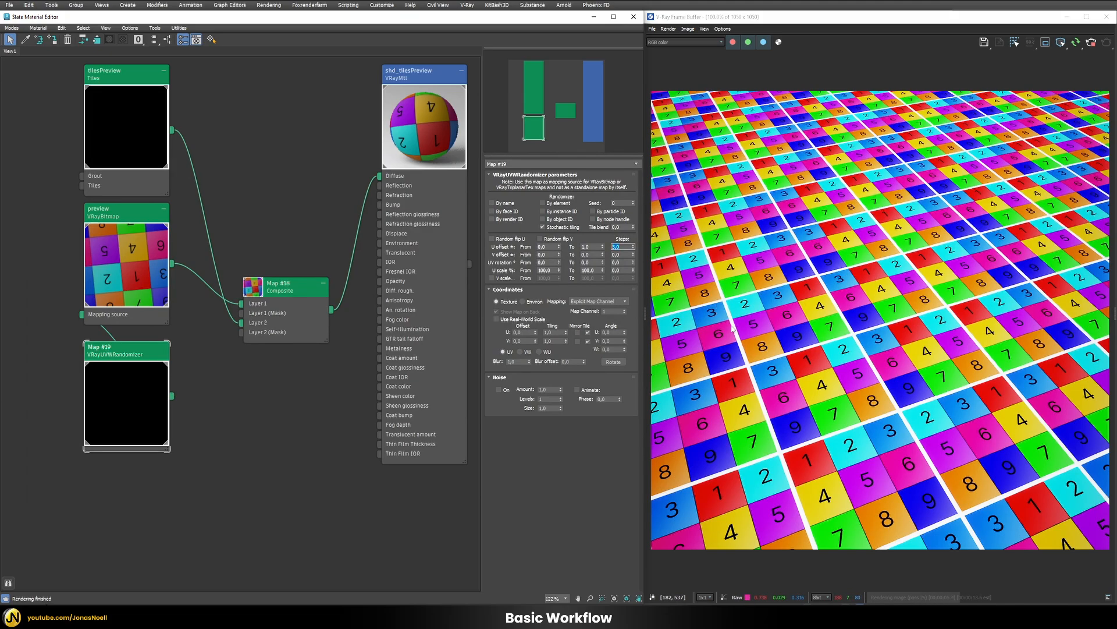
mouse_move(723, 298)
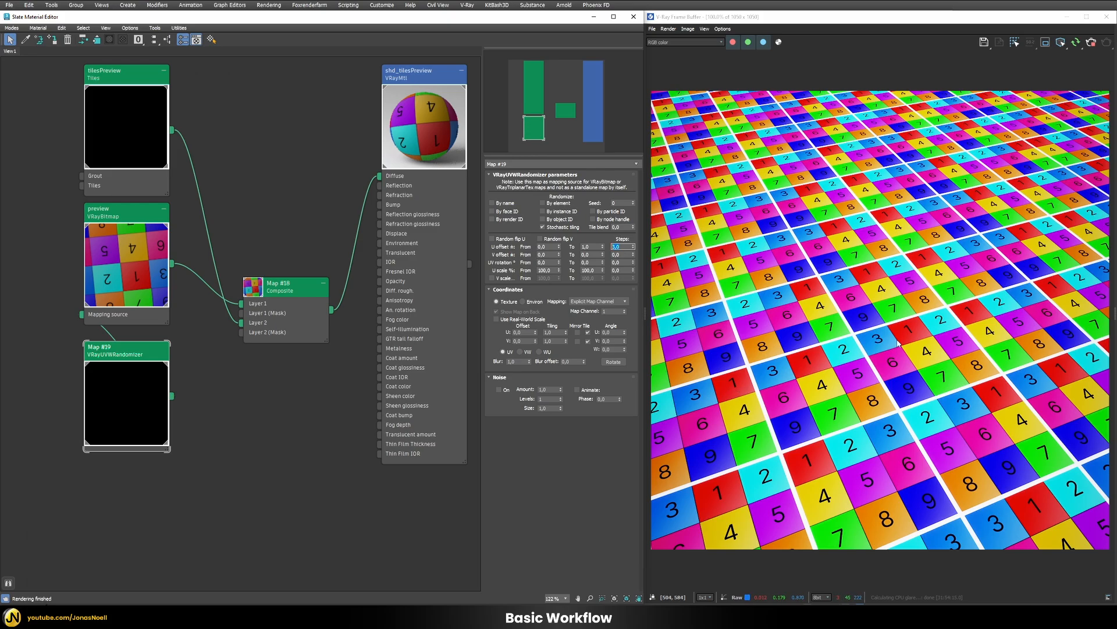
mouse_move(725, 288)
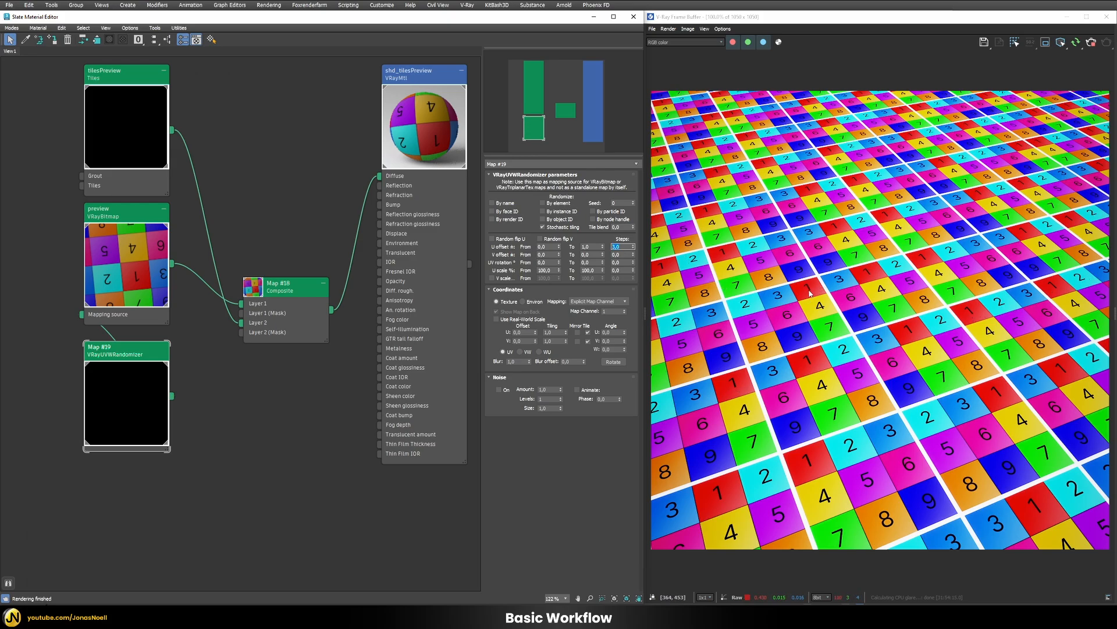
mouse_move(865, 272)
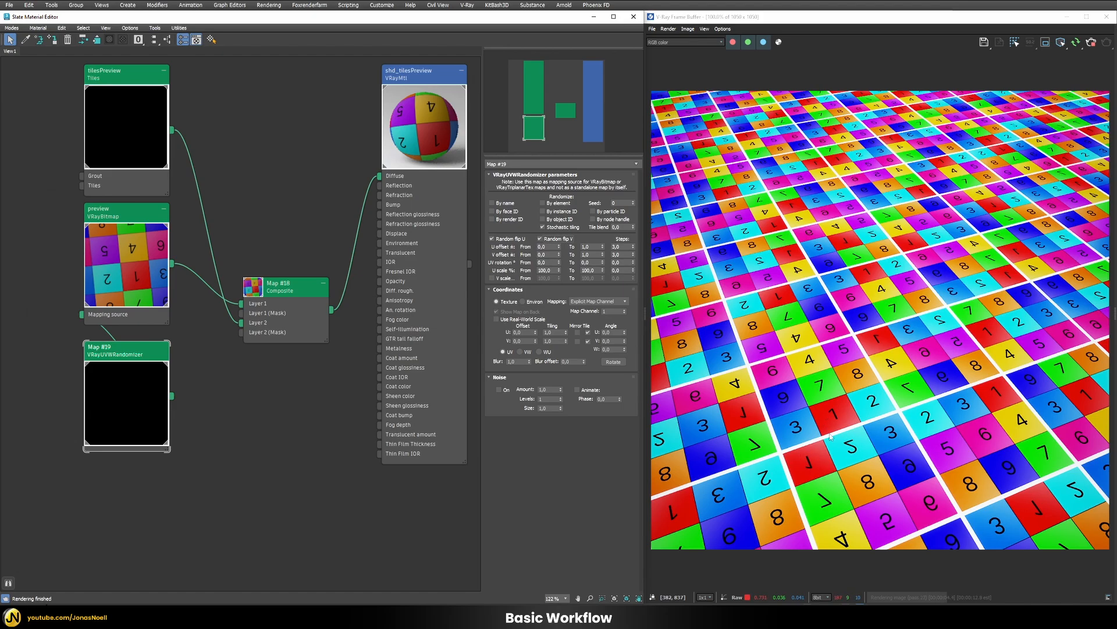
mouse_move(953, 403)
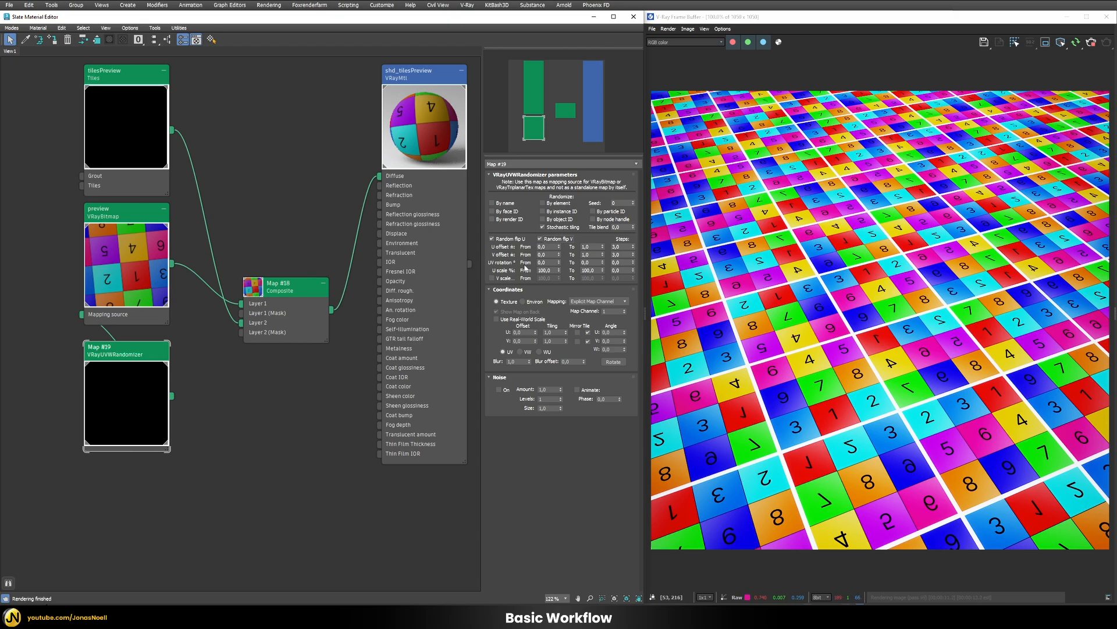
mouse_move(499, 269)
text(360)
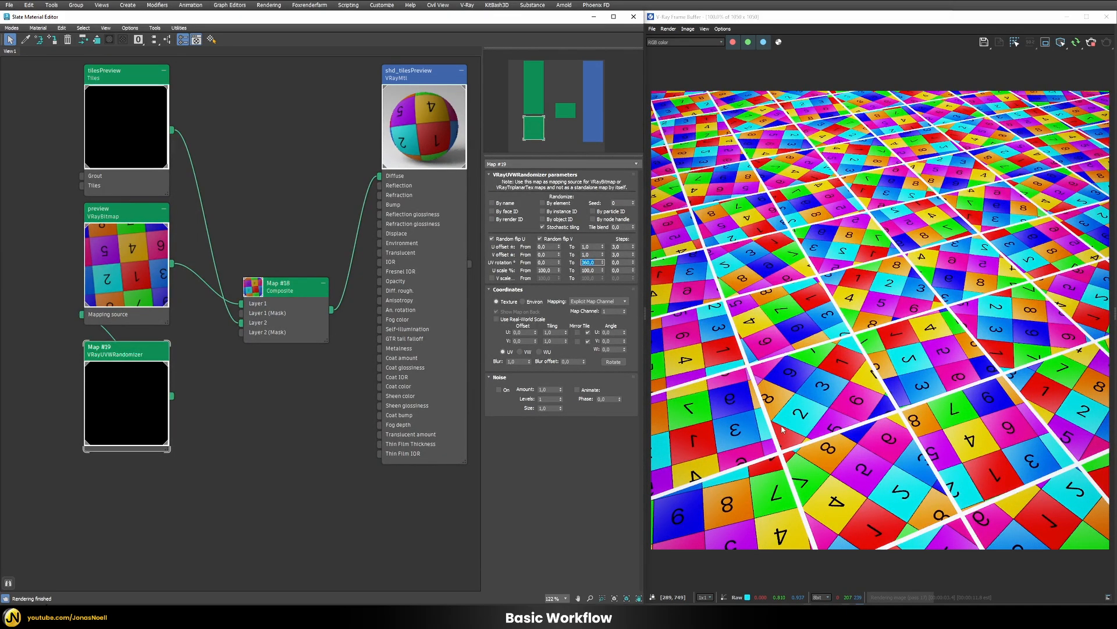
mouse_move(823, 381)
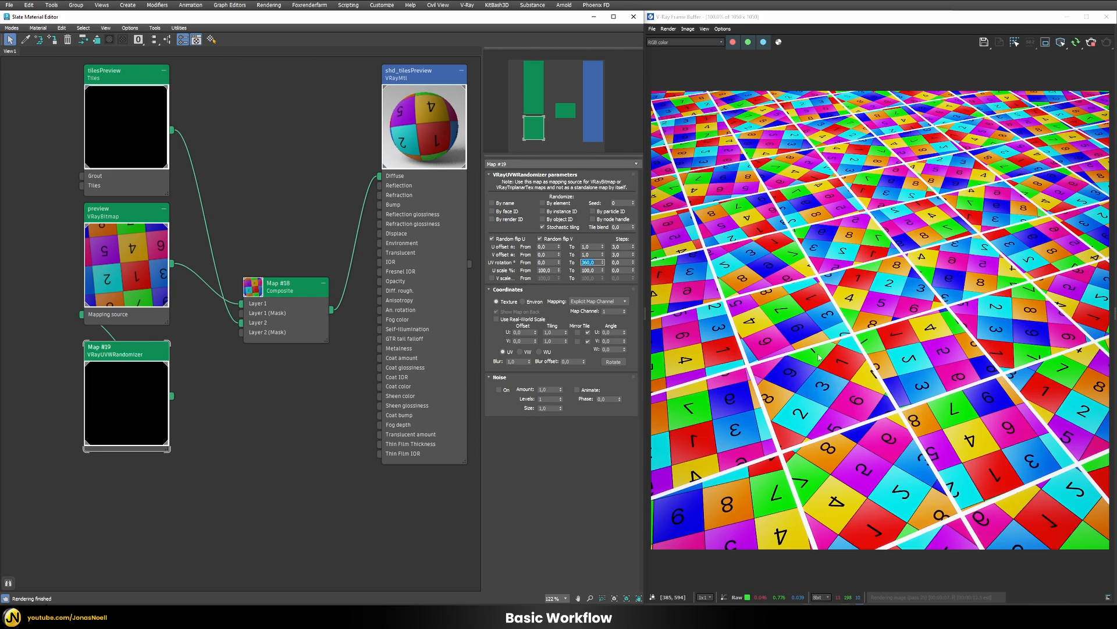
mouse_move(966, 245)
text(4)
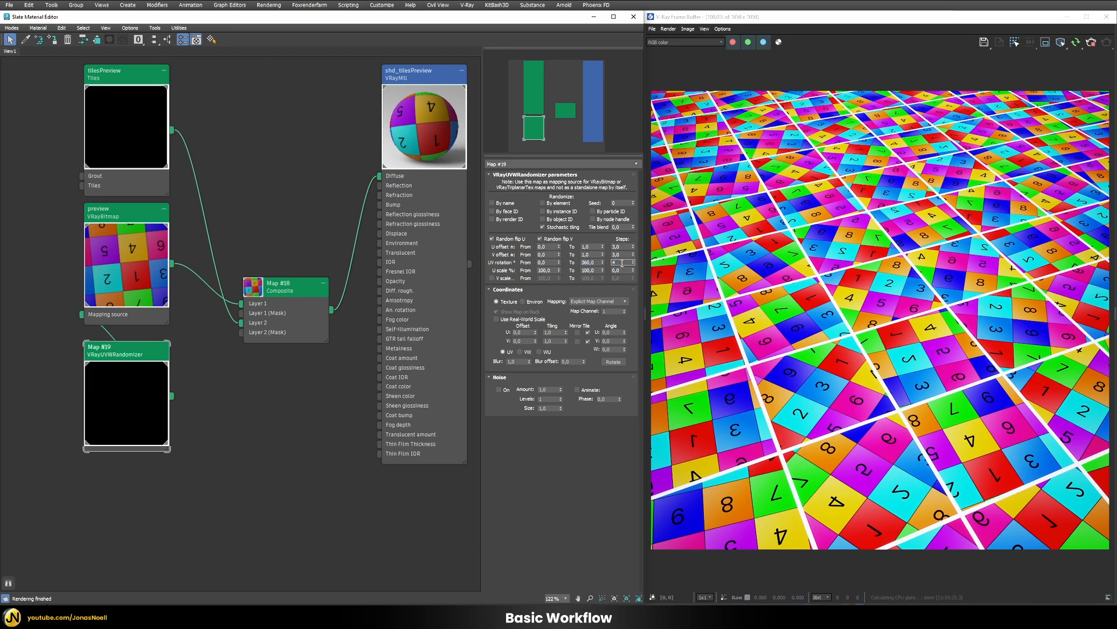
Set UV rotation To 360 with Steps of 90 degrees.
click(630, 263)
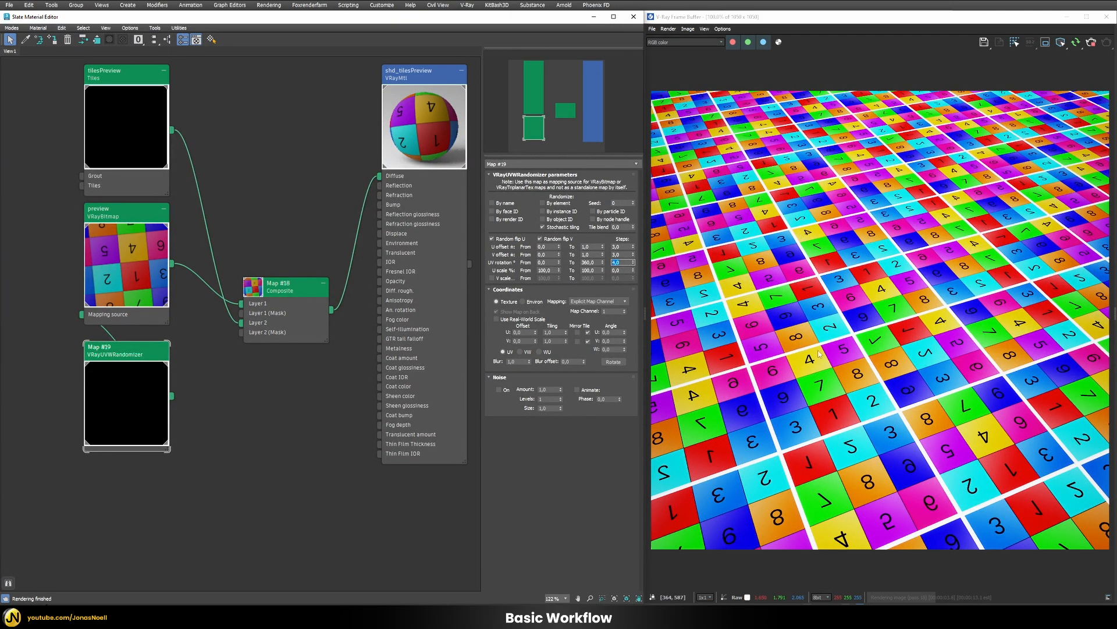
mouse_move(910, 307)
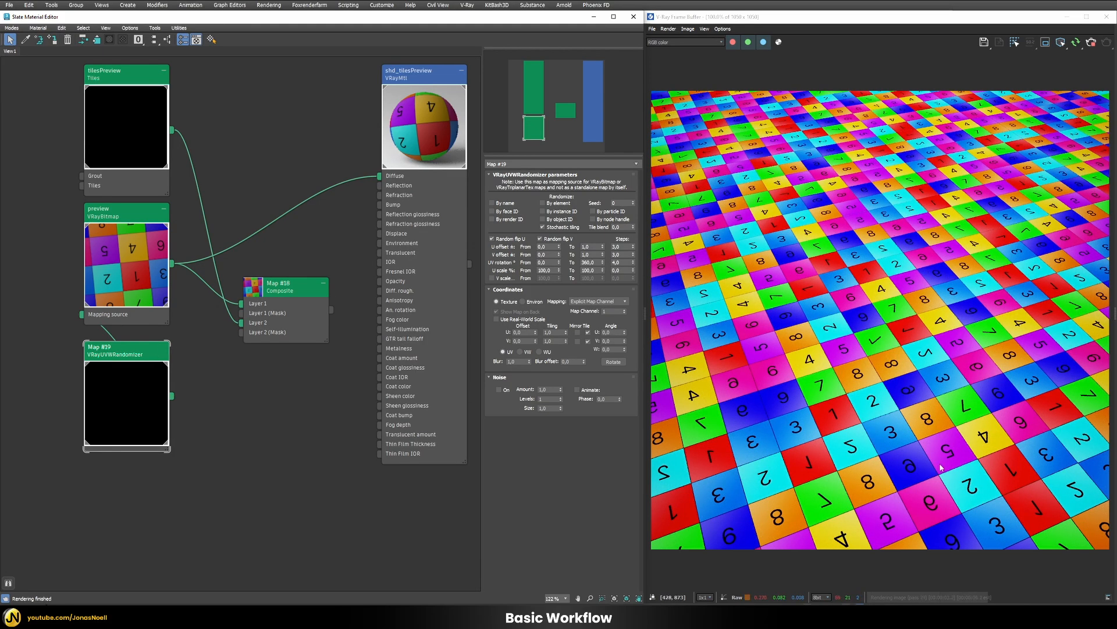
mouse_move(802, 287)
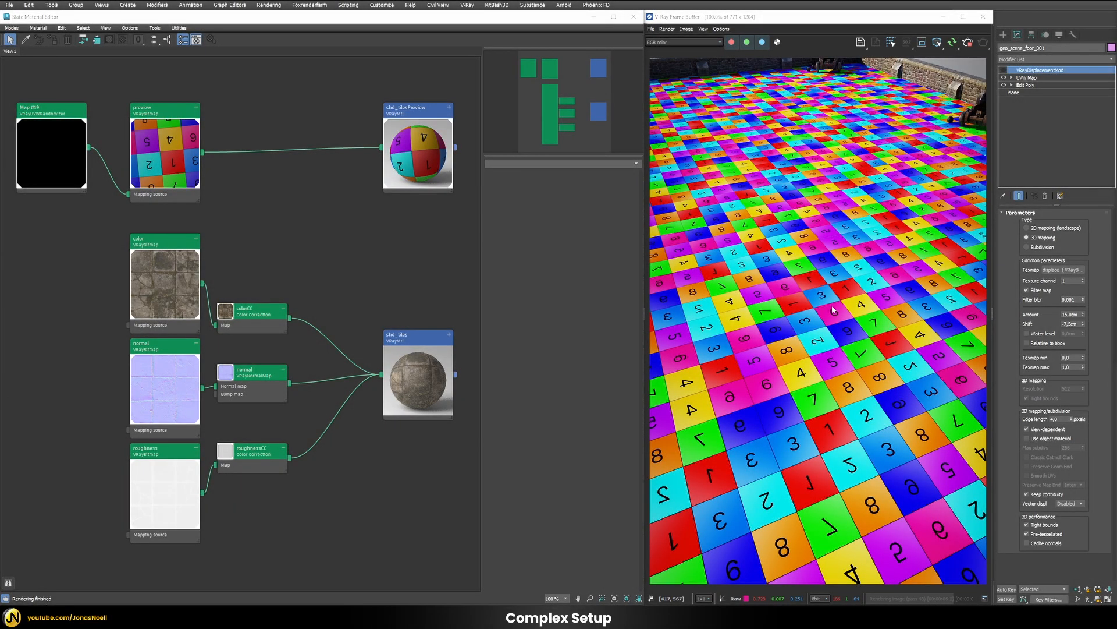
mouse_move(463, 444)
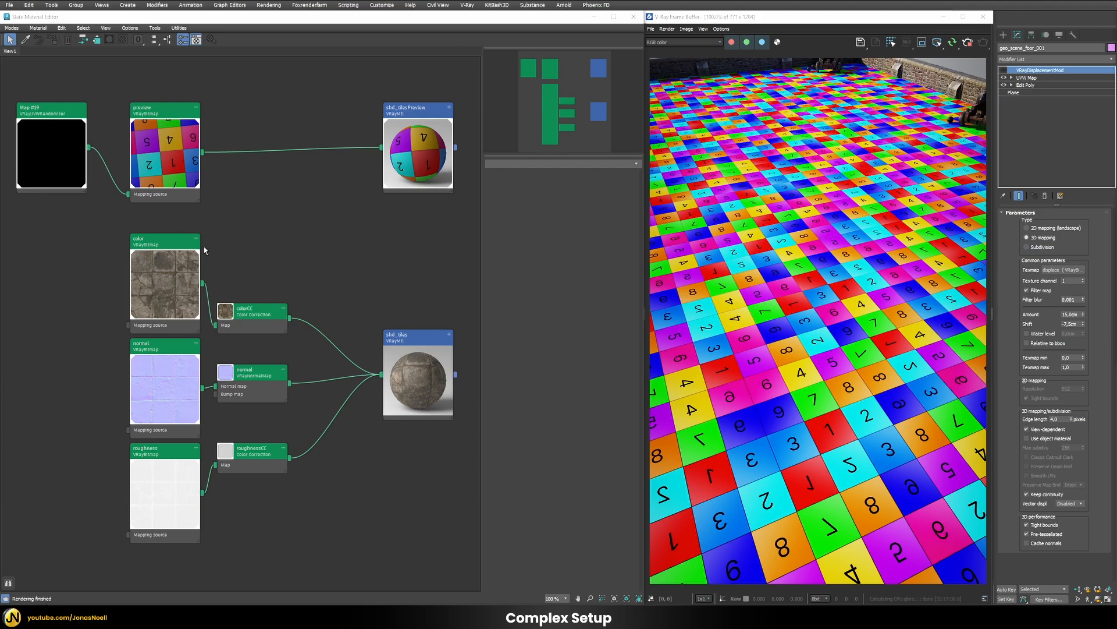
mouse_move(156, 405)
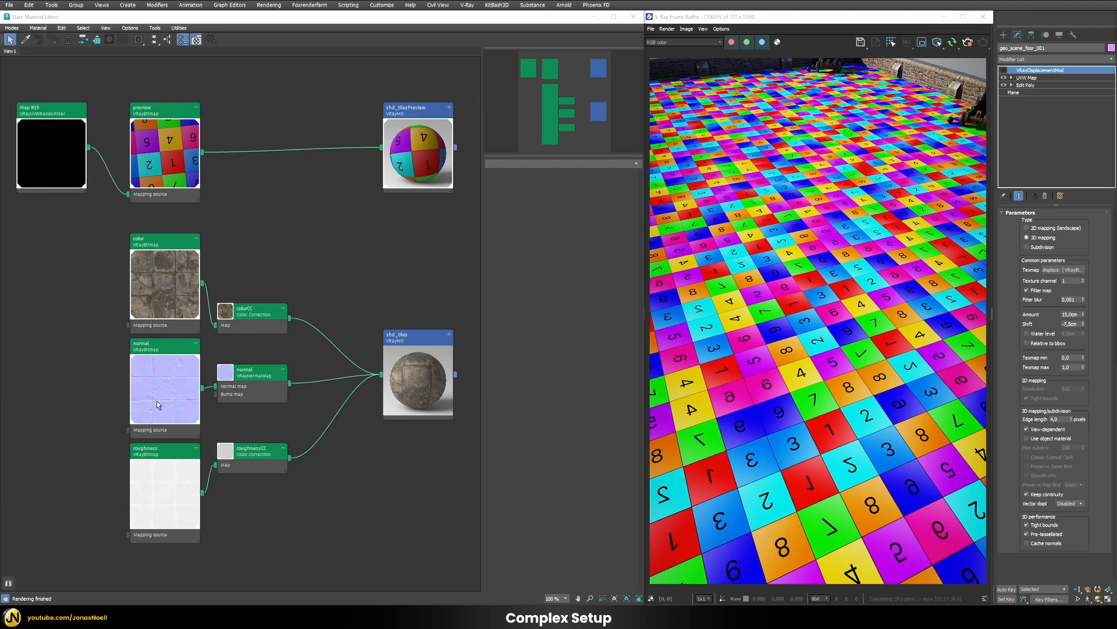
Assign shd_tiles to the floor and instance its displacement map into the editor.
right_click(419, 111)
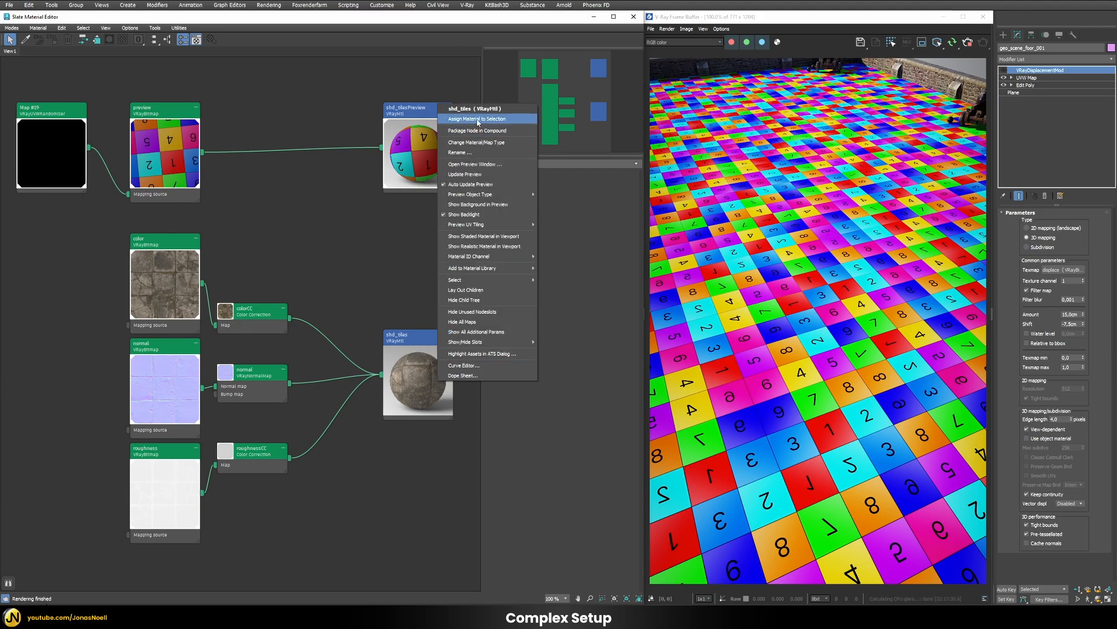
click(479, 118)
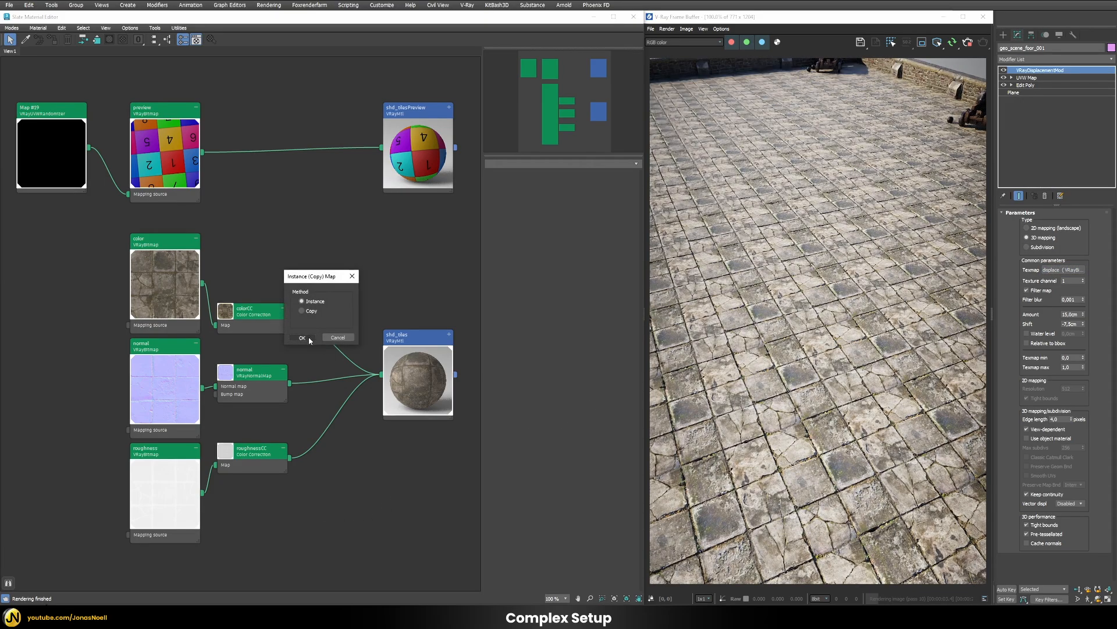
click(302, 337)
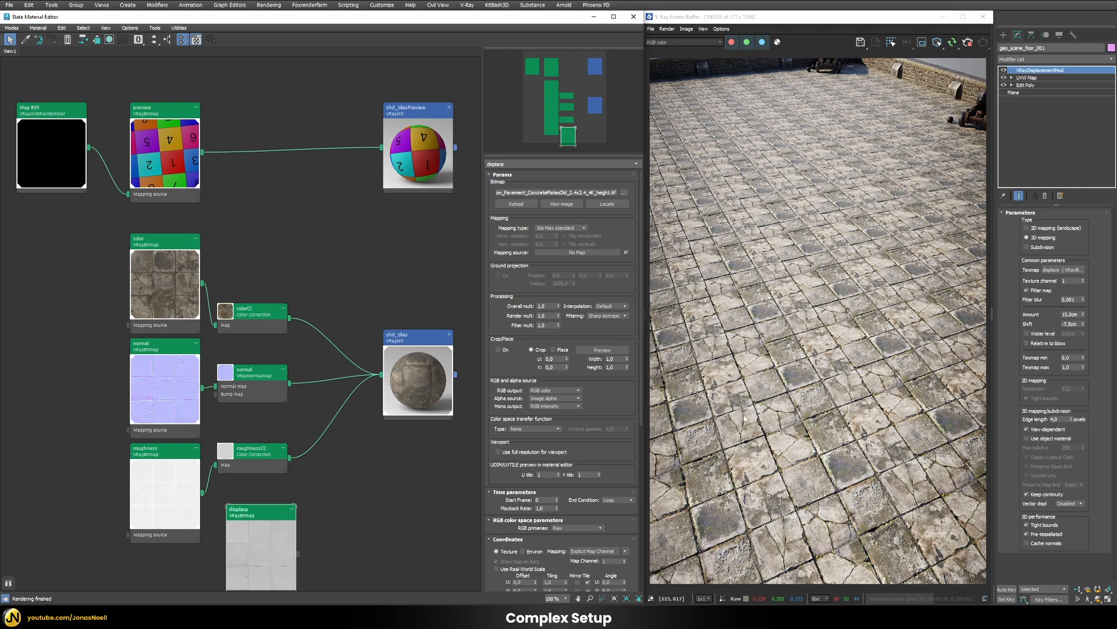
mouse_move(832, 92)
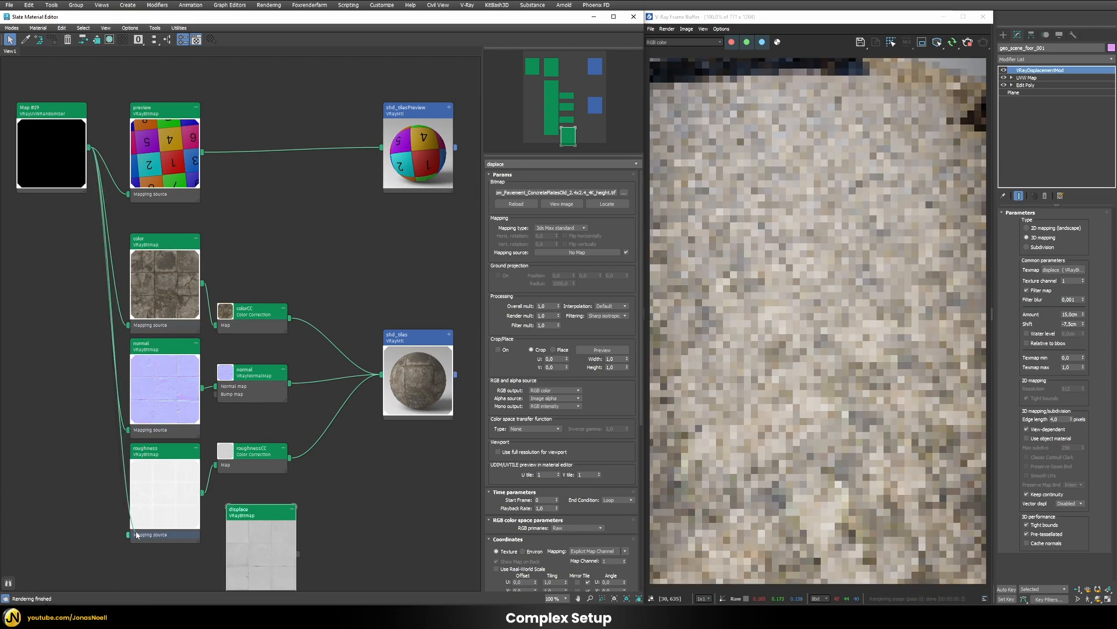
Wire the randomizer into every VRayBitmap's Mapping source, including displacement.
drag(135, 534, 206, 592)
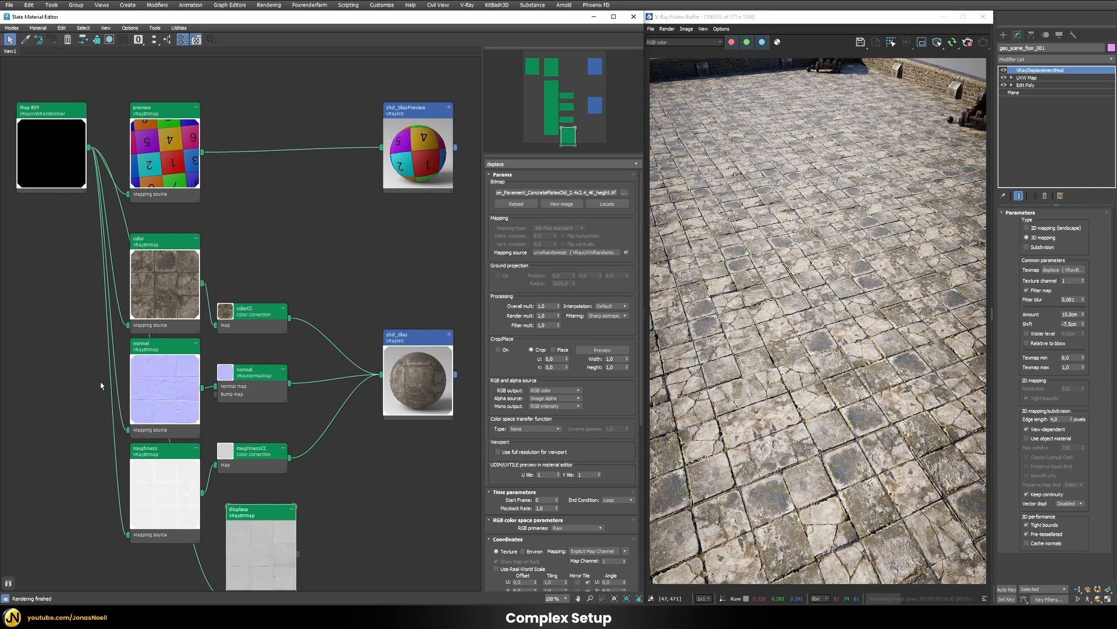
mouse_move(188, 515)
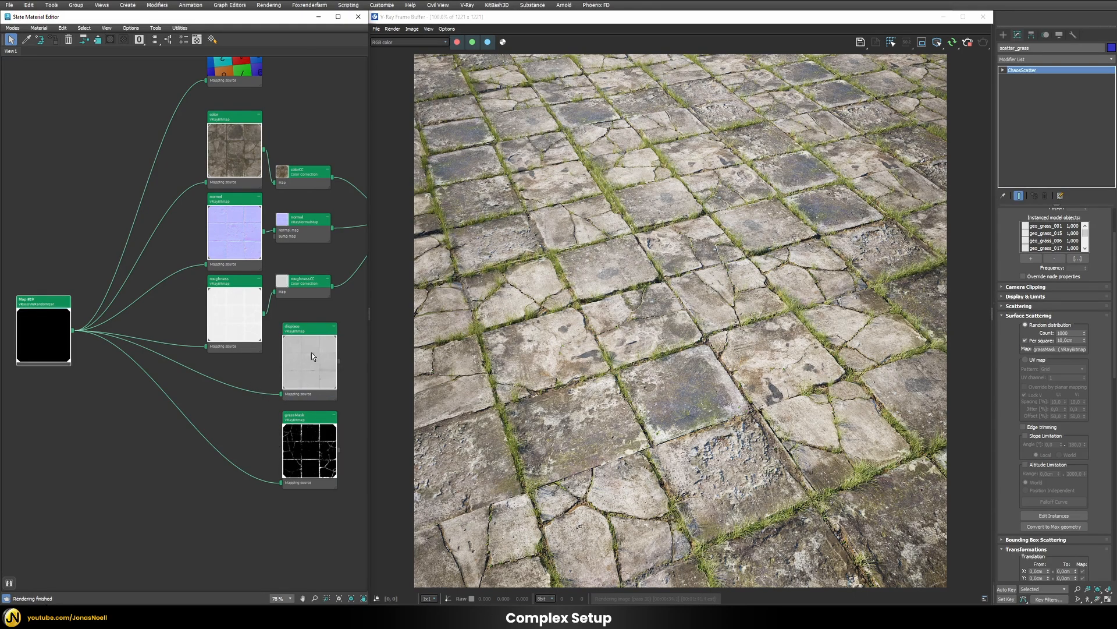
mouse_move(315, 461)
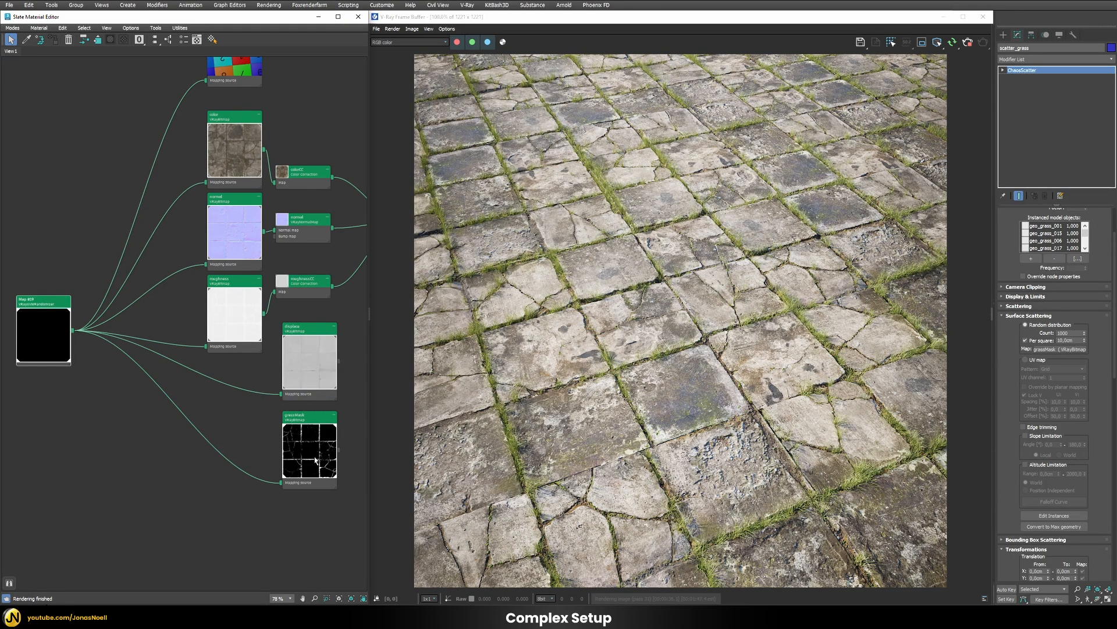